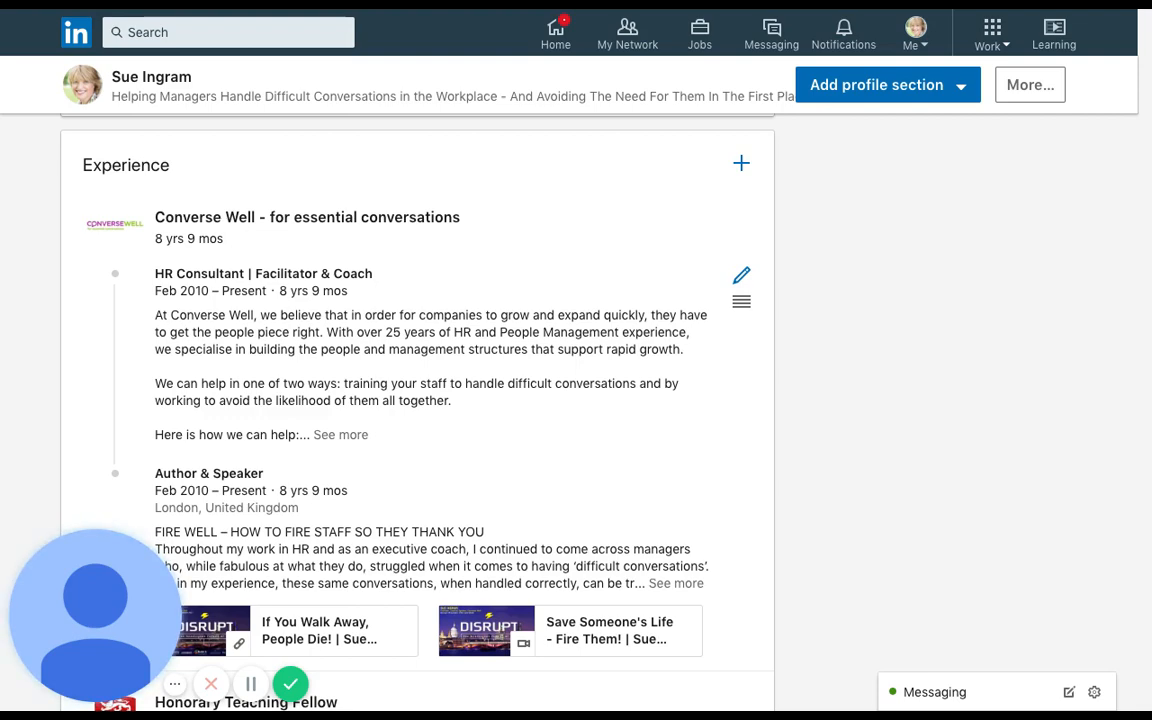
Step: Expand the full HR Consultant role description at Converse Well to read it
{"action": "scroll", "scroll_direction": "down", "scroll_amount": 3}
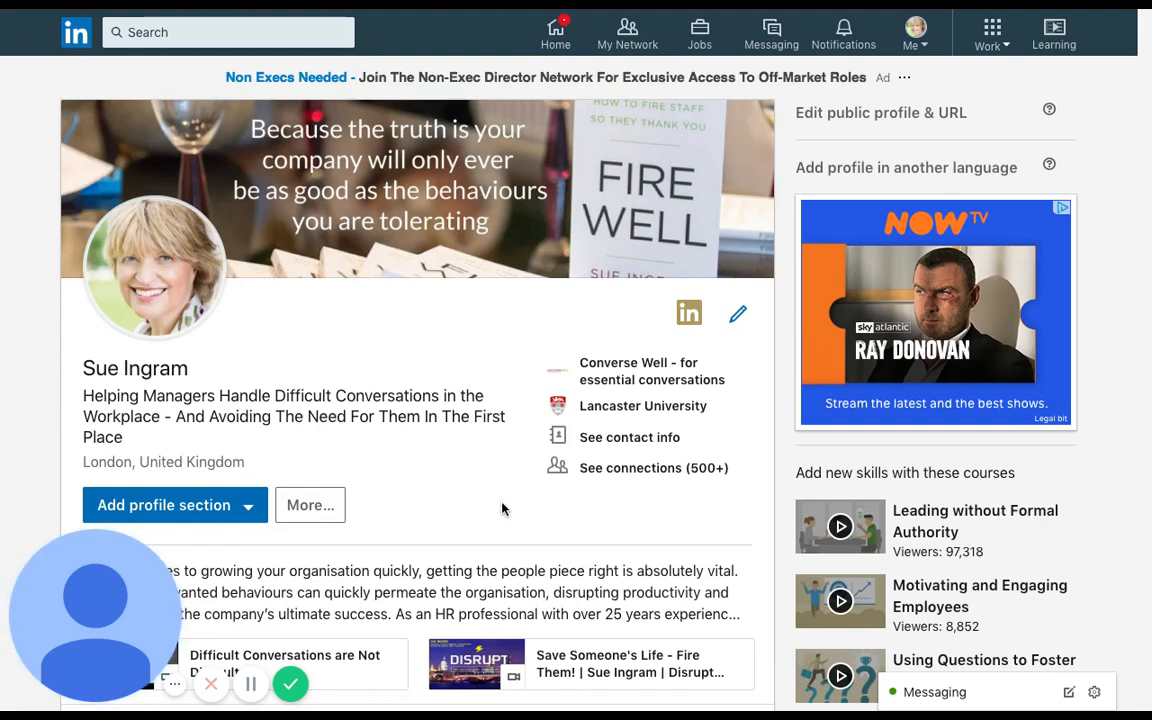
{"action": "scroll", "scroll_direction": "down", "scroll_amount": 3}
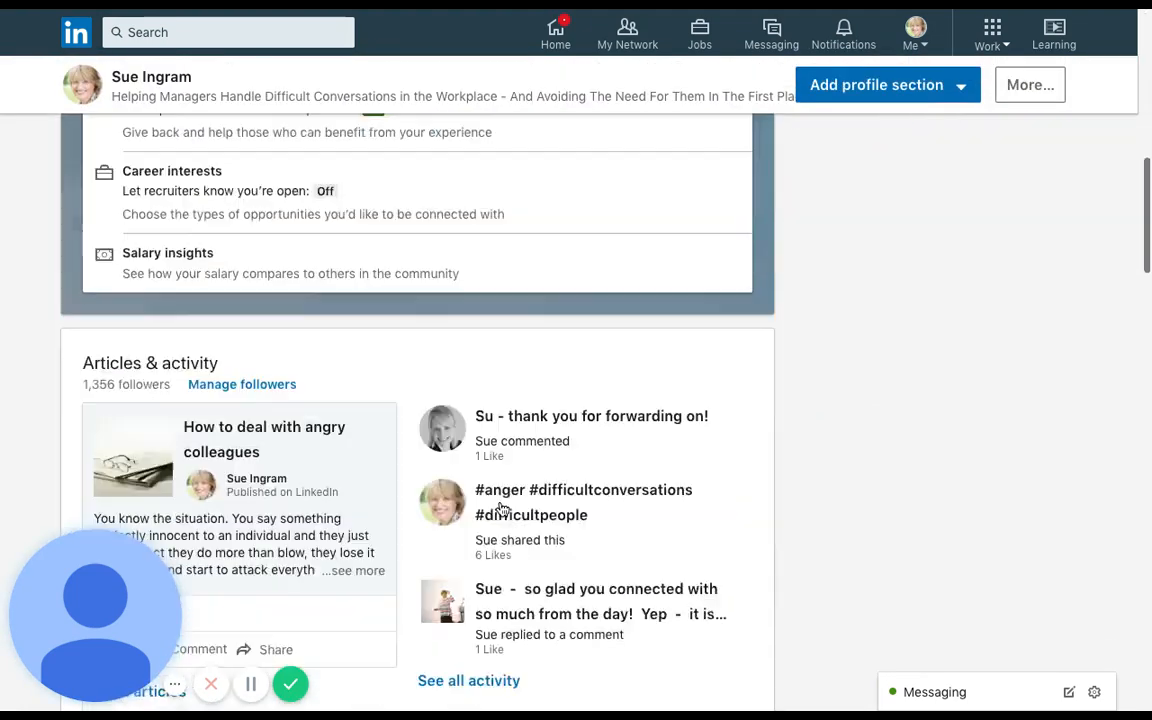
{"action": "scroll", "scroll_direction": "down", "scroll_amount": 3}
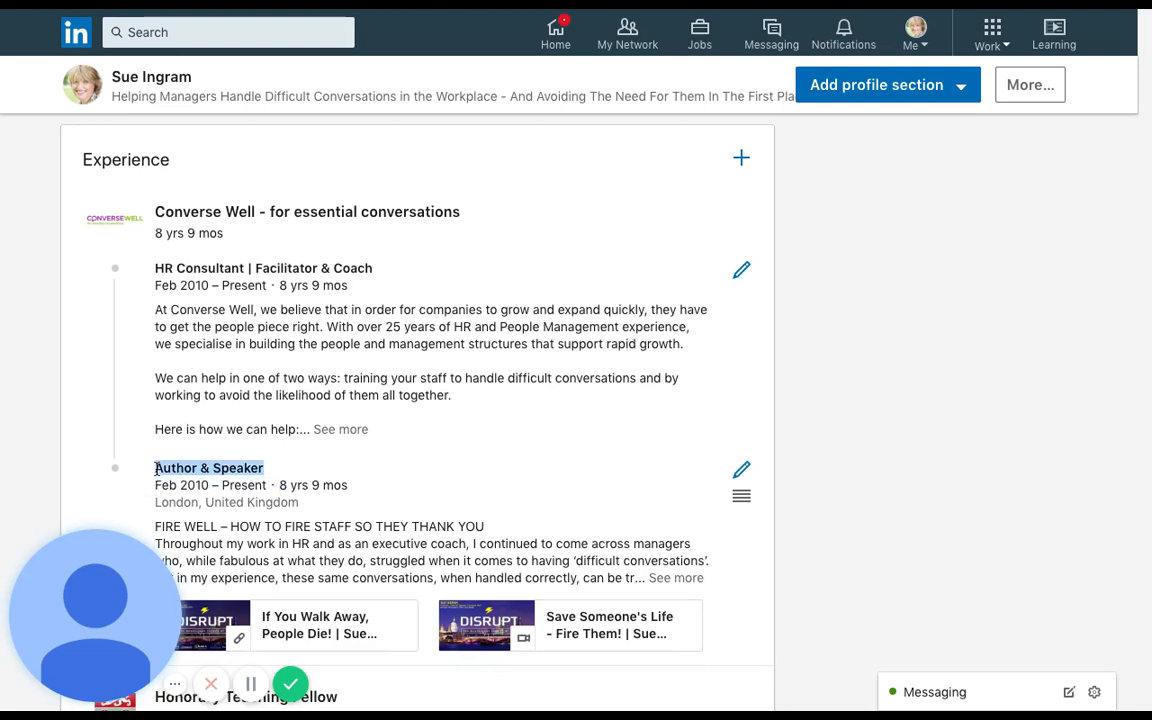
{"action": "scroll", "scroll_direction": "down", "scroll_amount": 3}
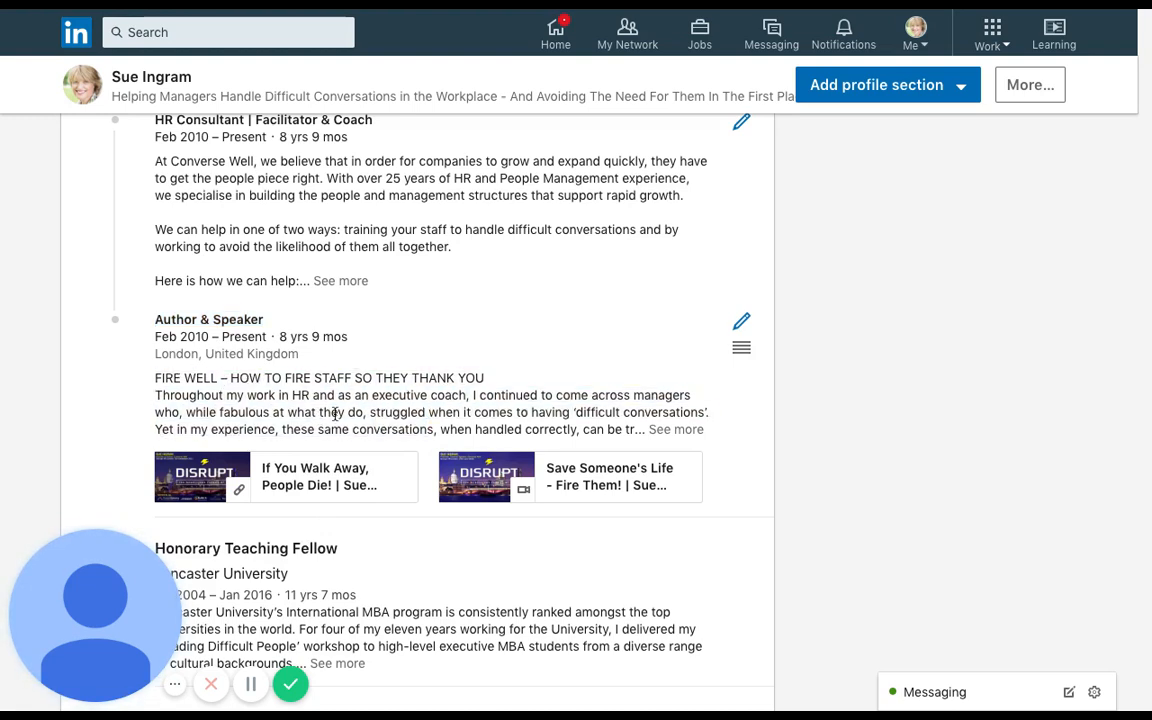
{"action": "left_click", "coordinate": [340, 280]}
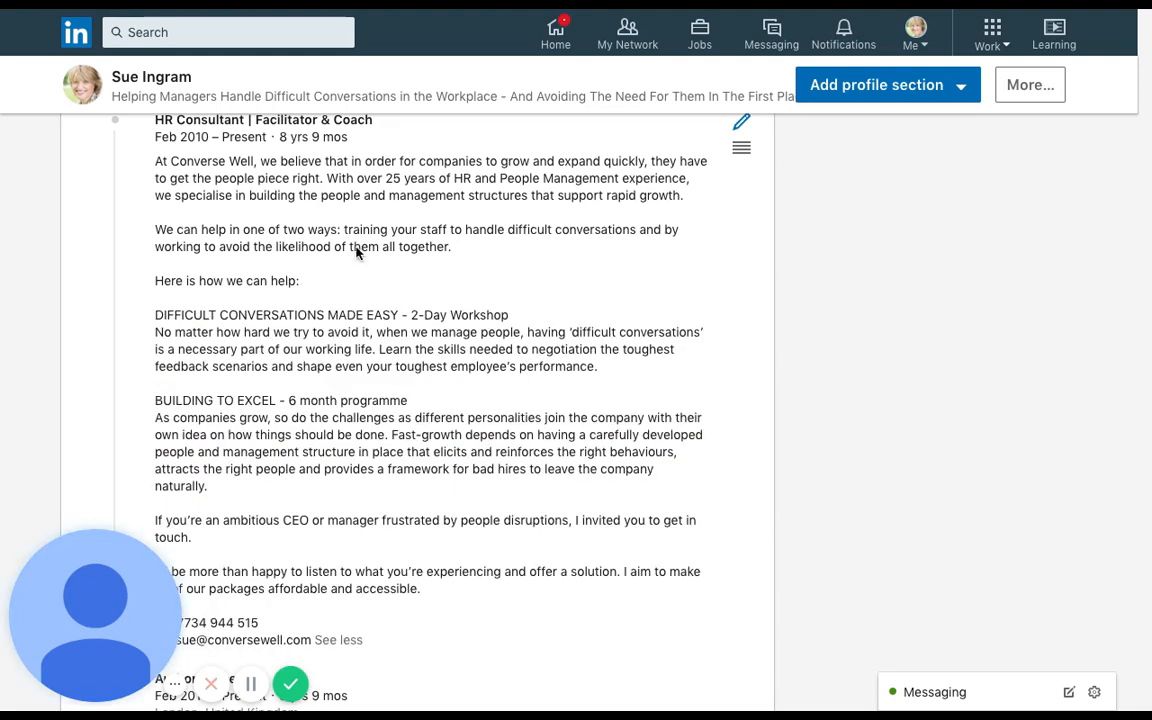
Step: Read through the expanded Author & Speaker description further down the Experience section
{"action": "scroll", "scroll_direction": "down", "scroll_amount": 3}
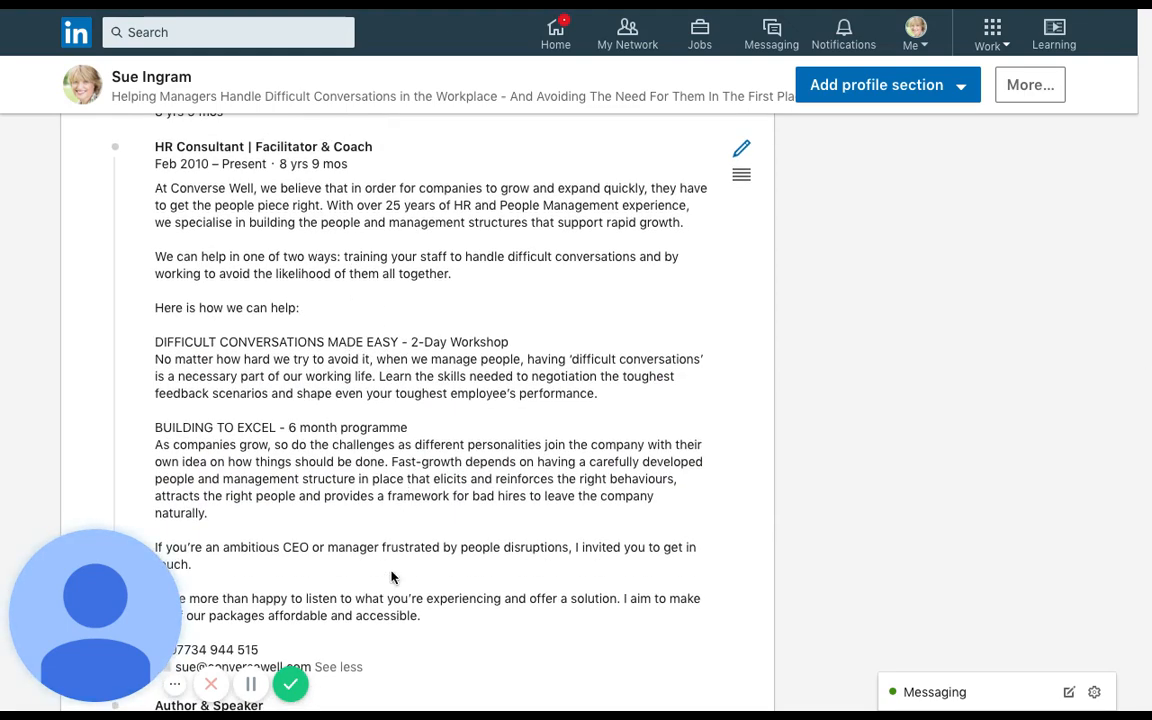
{"action": "scroll", "scroll_direction": "down", "scroll_amount": 3}
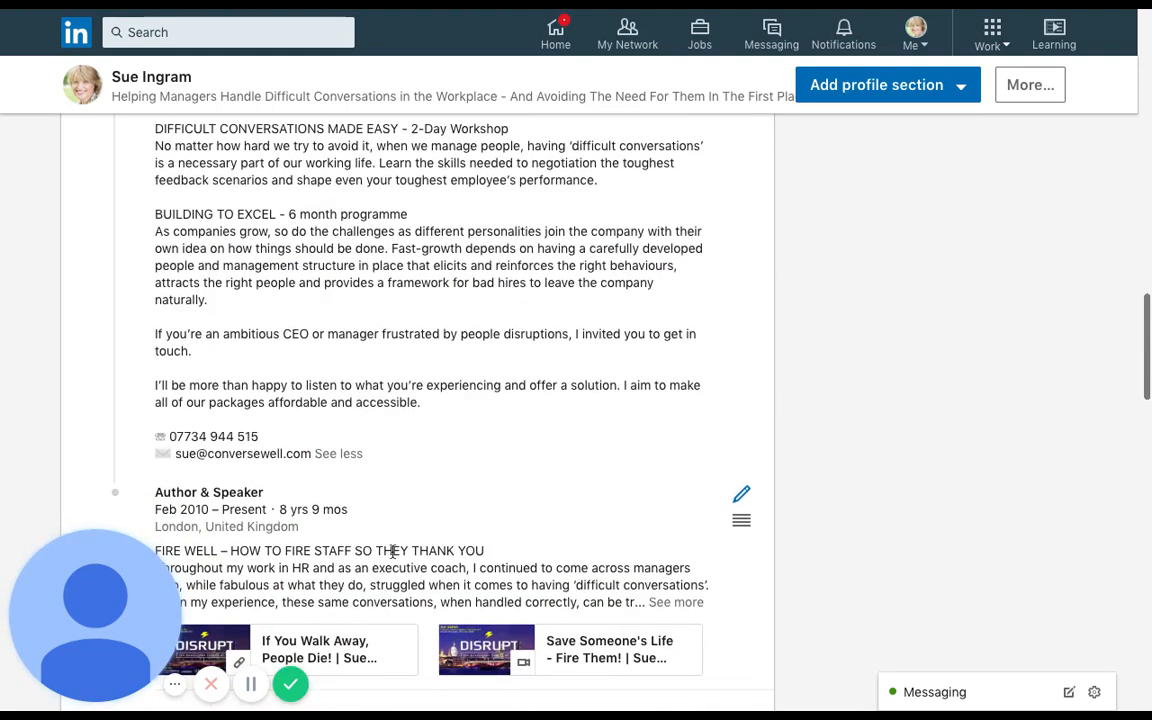
{"action": "scroll", "scroll_direction": "down", "scroll_amount": 3}
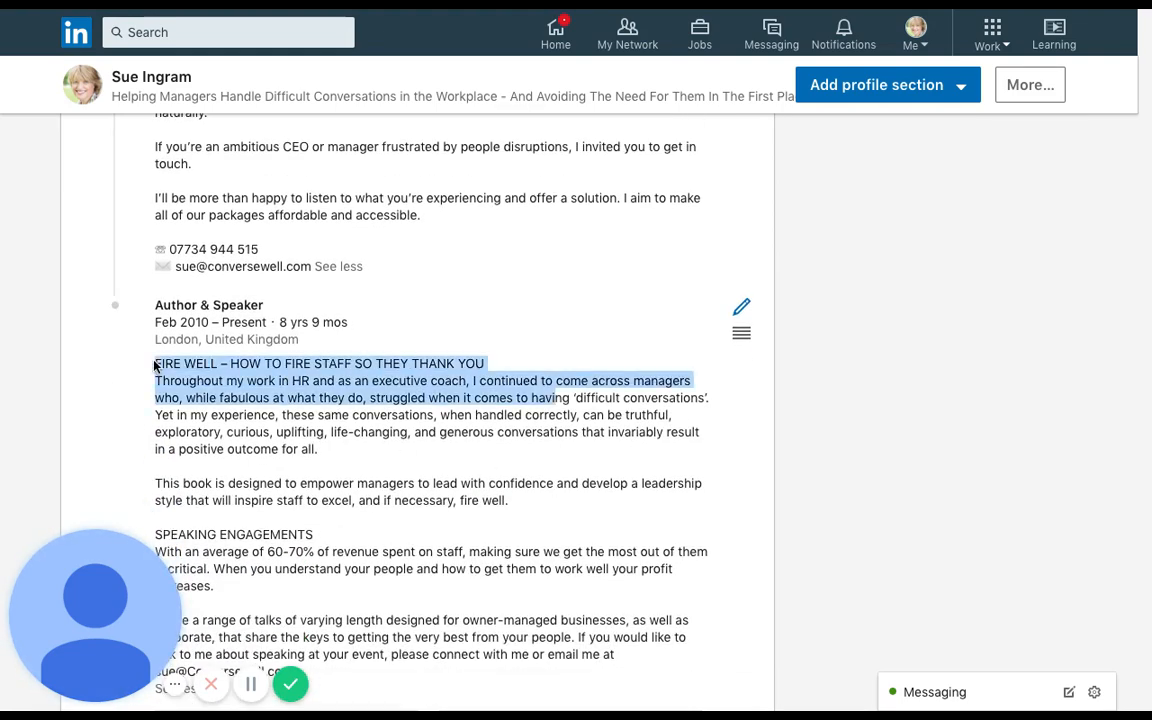
{"action": "scroll", "scroll_direction": "down", "scroll_amount": 3}
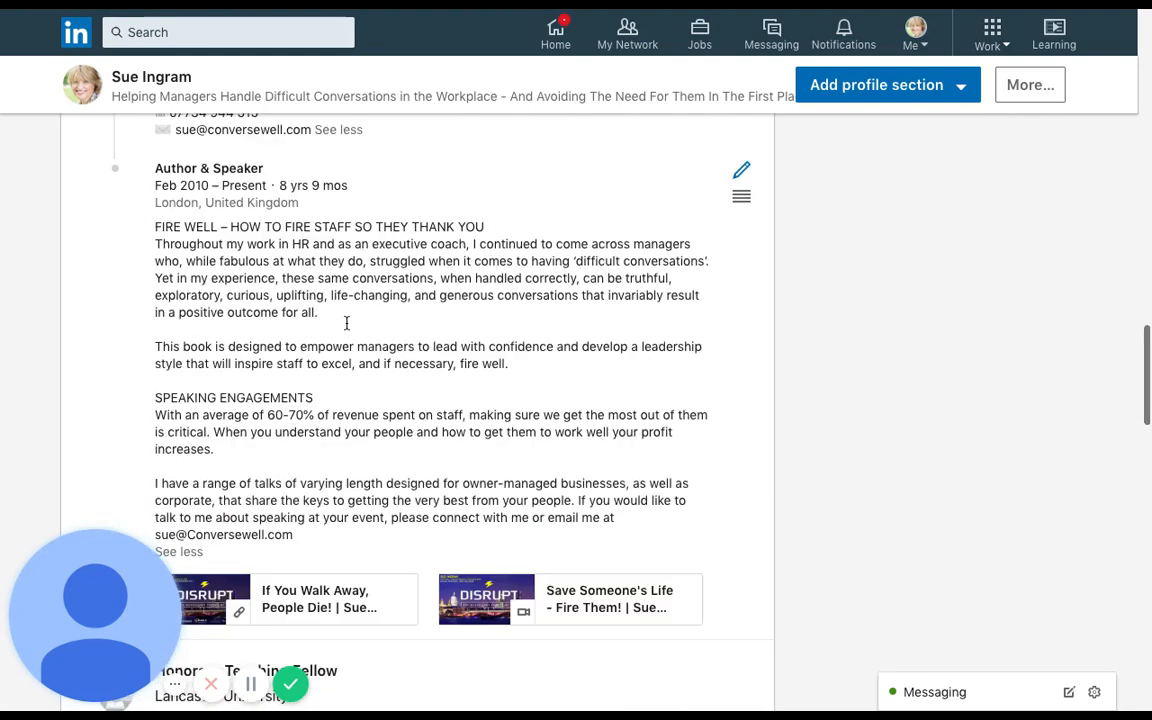
{"action": "scroll", "scroll_direction": "down", "scroll_amount": 3}
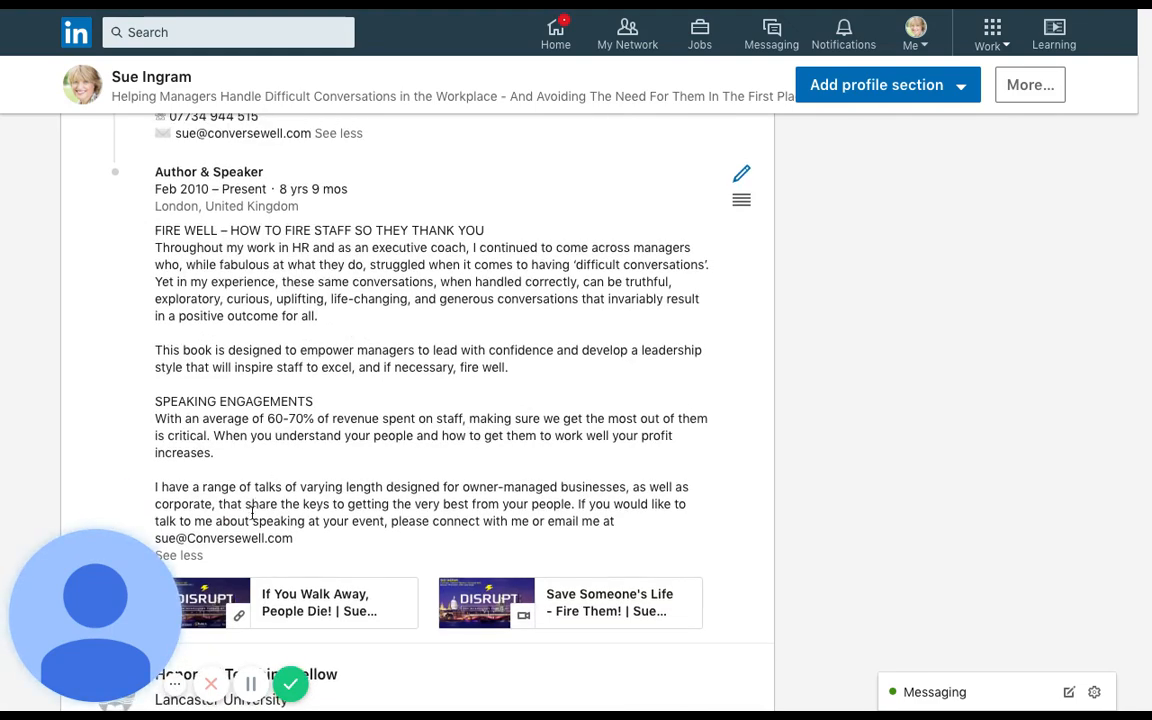
{"action": "scroll", "scroll_direction": "down", "scroll_amount": 3}
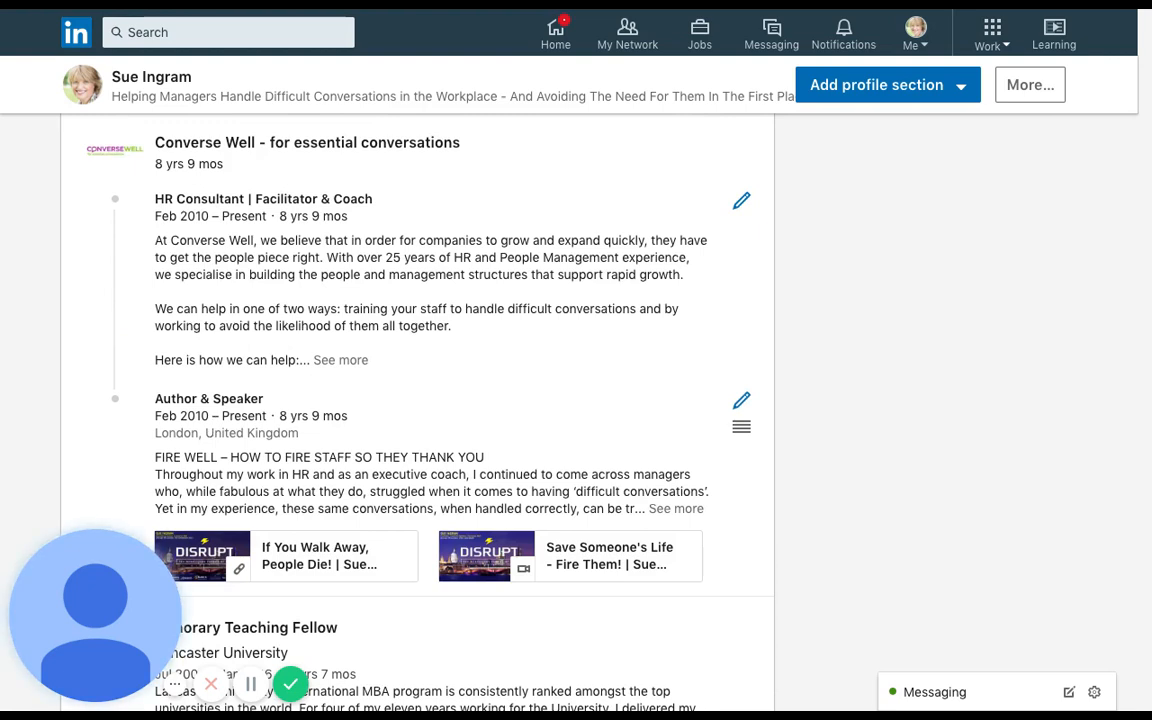
{"action": "mouse_move", "coordinate": [146, 438]}
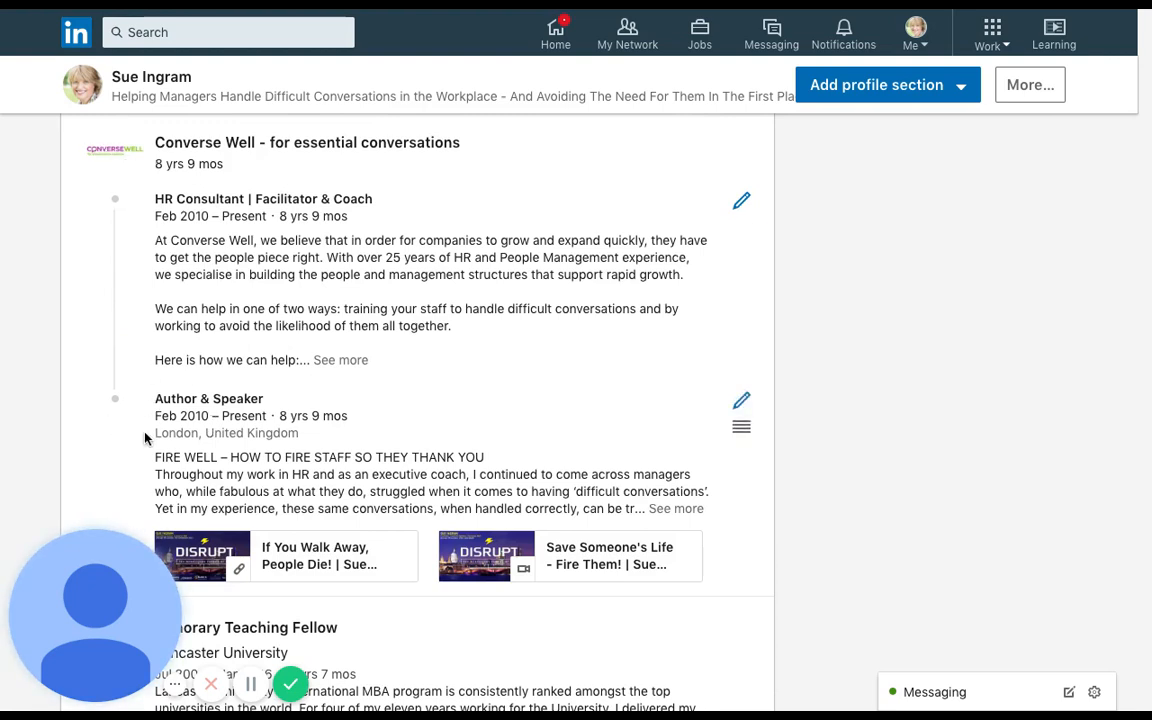
{"action": "mouse_move", "coordinate": [632, 424]}
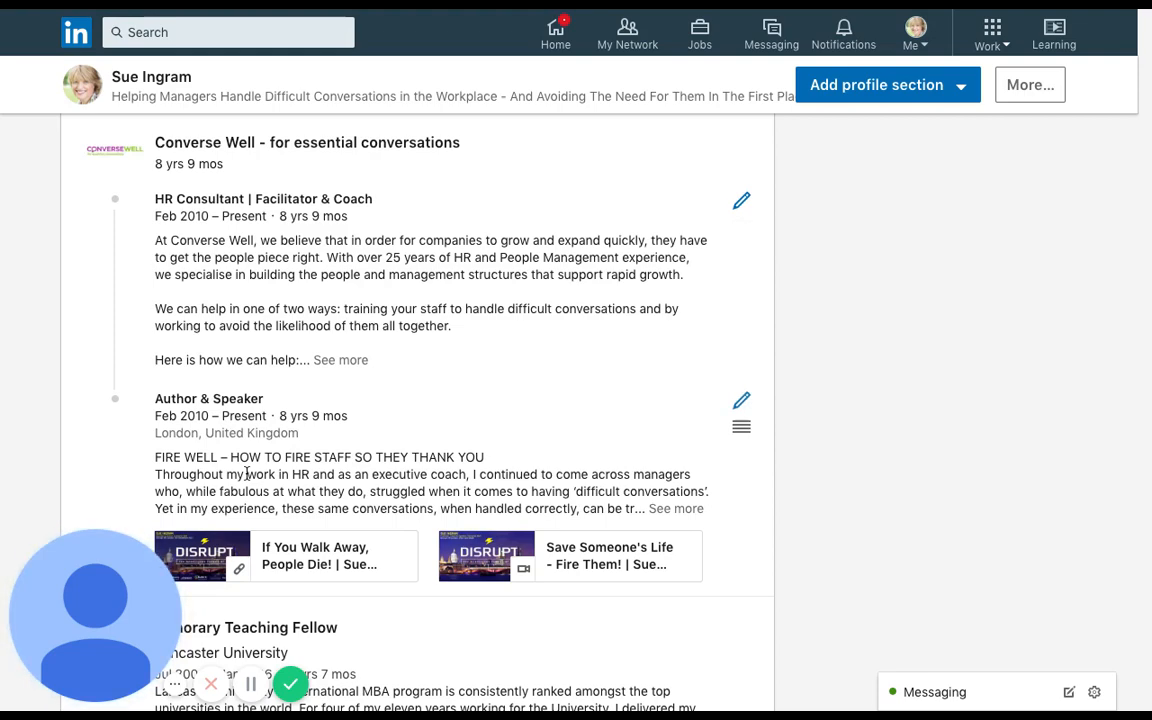
{"action": "mouse_move", "coordinate": [248, 474]}
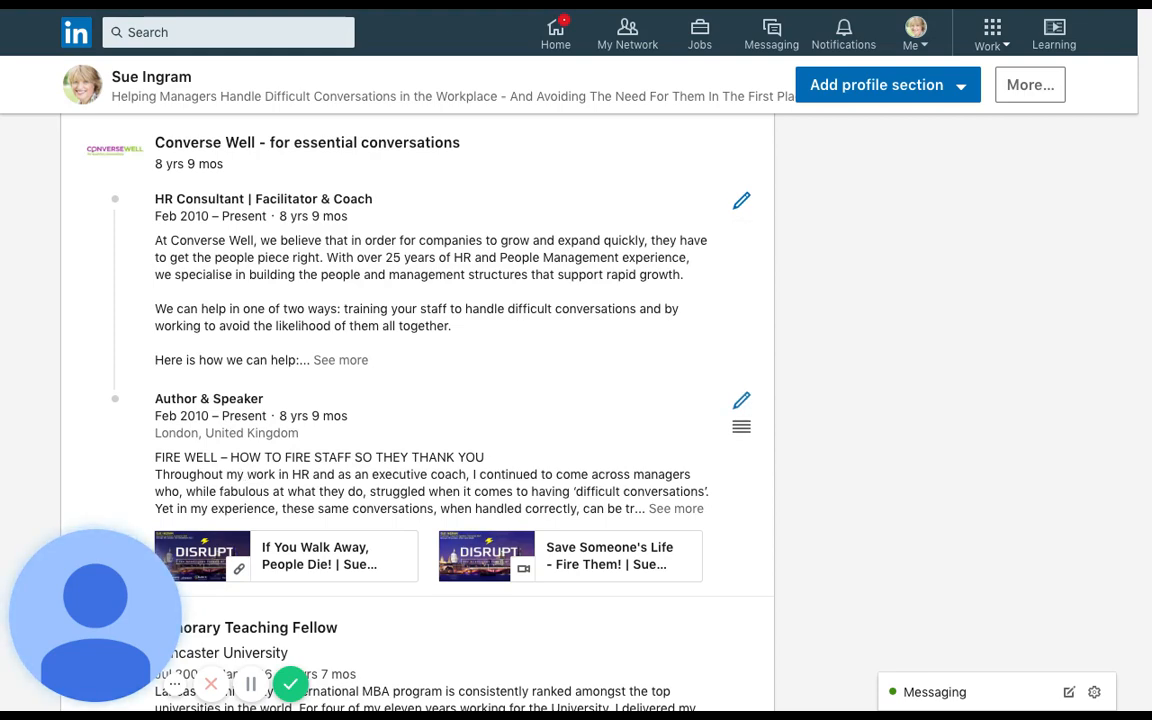
{"action": "scroll", "scroll_direction": "down", "scroll_amount": 3}
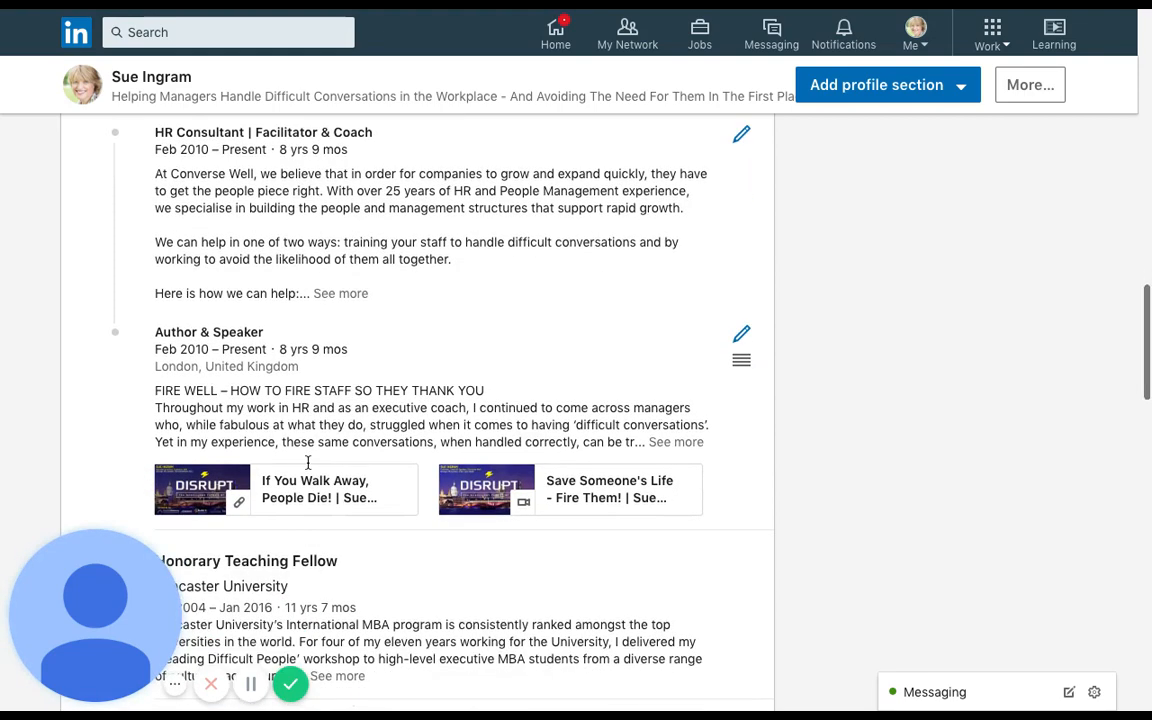
{"action": "scroll", "scroll_direction": "down", "scroll_amount": 3}
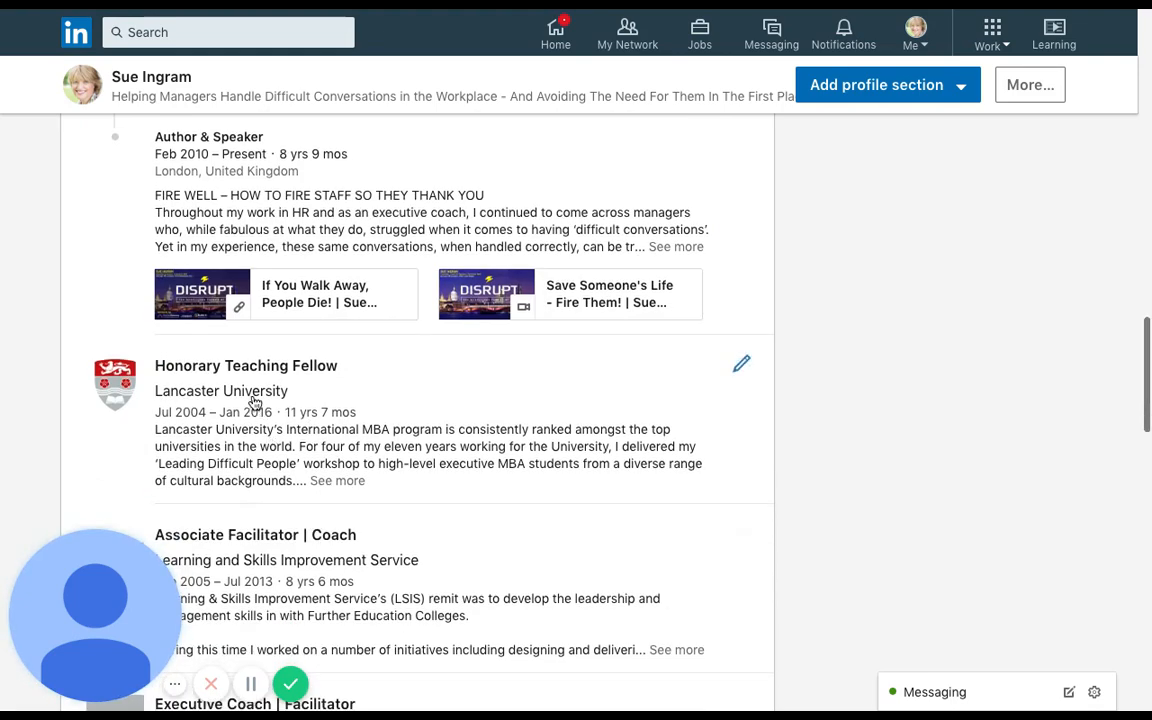
{"action": "scroll", "scroll_direction": "down", "scroll_amount": 3}
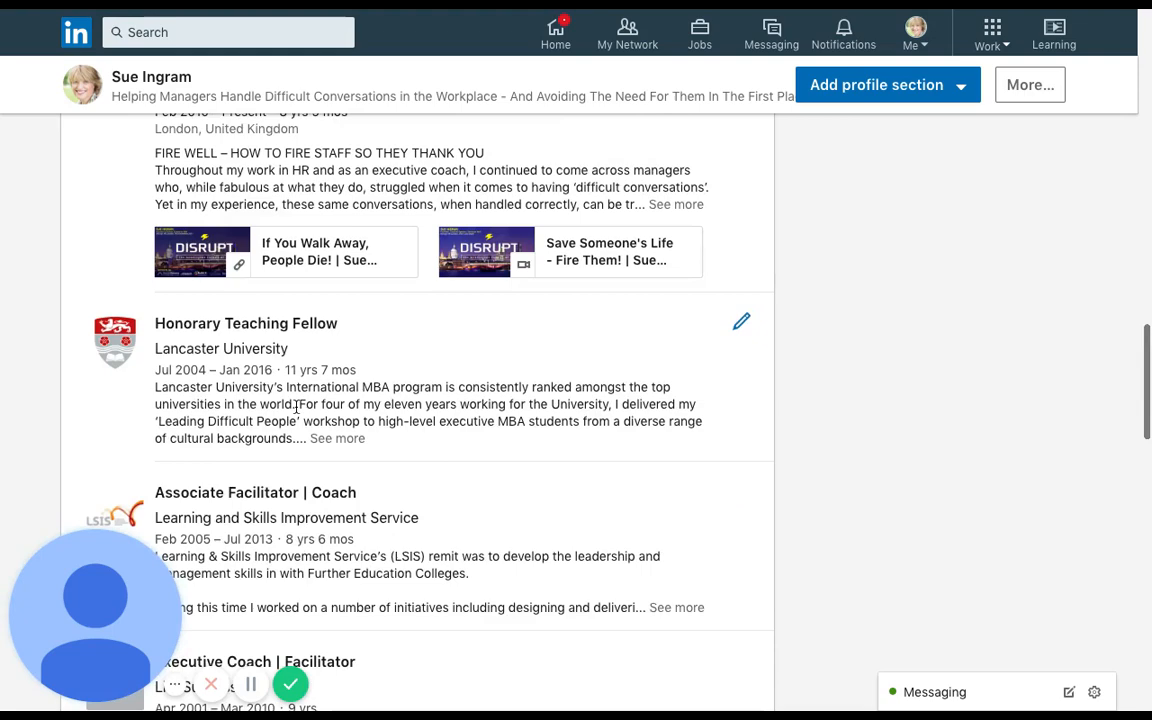
{"action": "scroll", "scroll_direction": "up", "scroll_amount": 3}
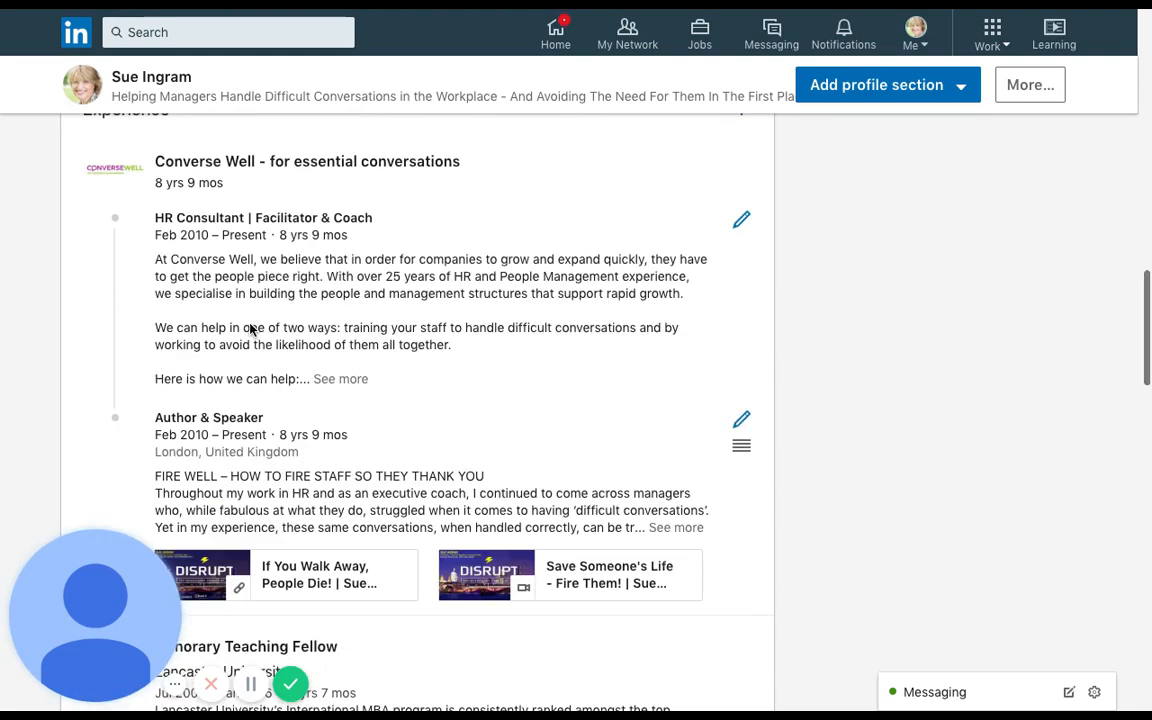
{"action": "mouse_move", "coordinate": [750, 432]}
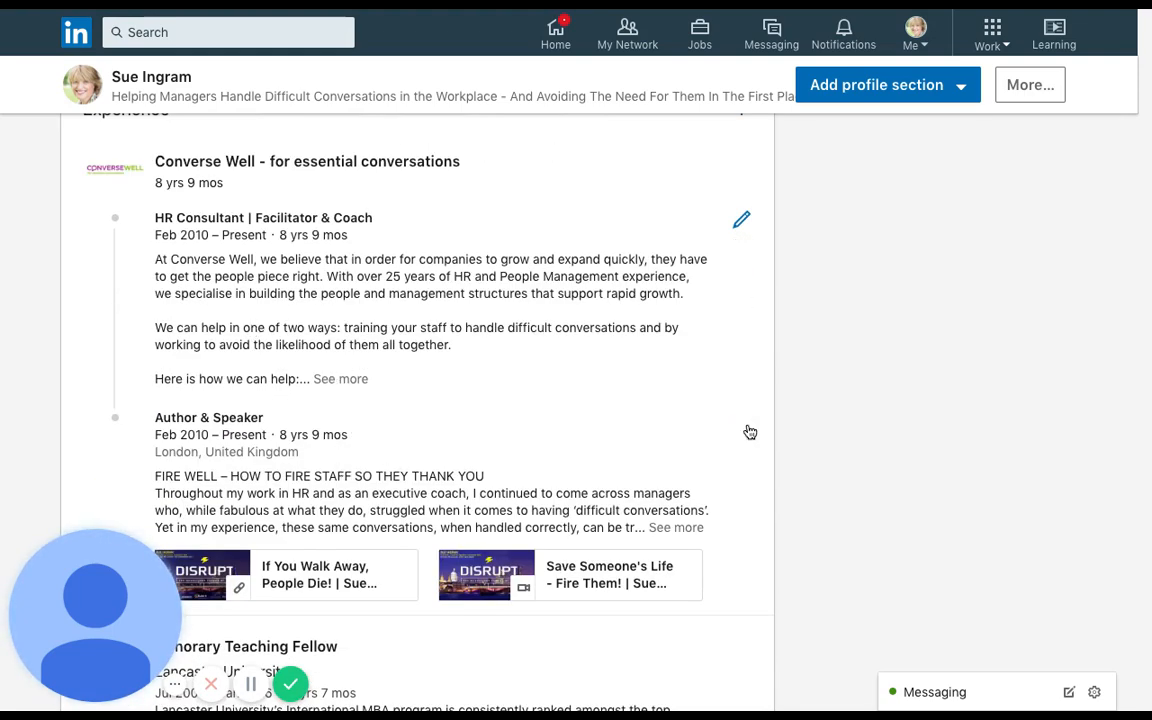
{"action": "mouse_move", "coordinate": [740, 422]}
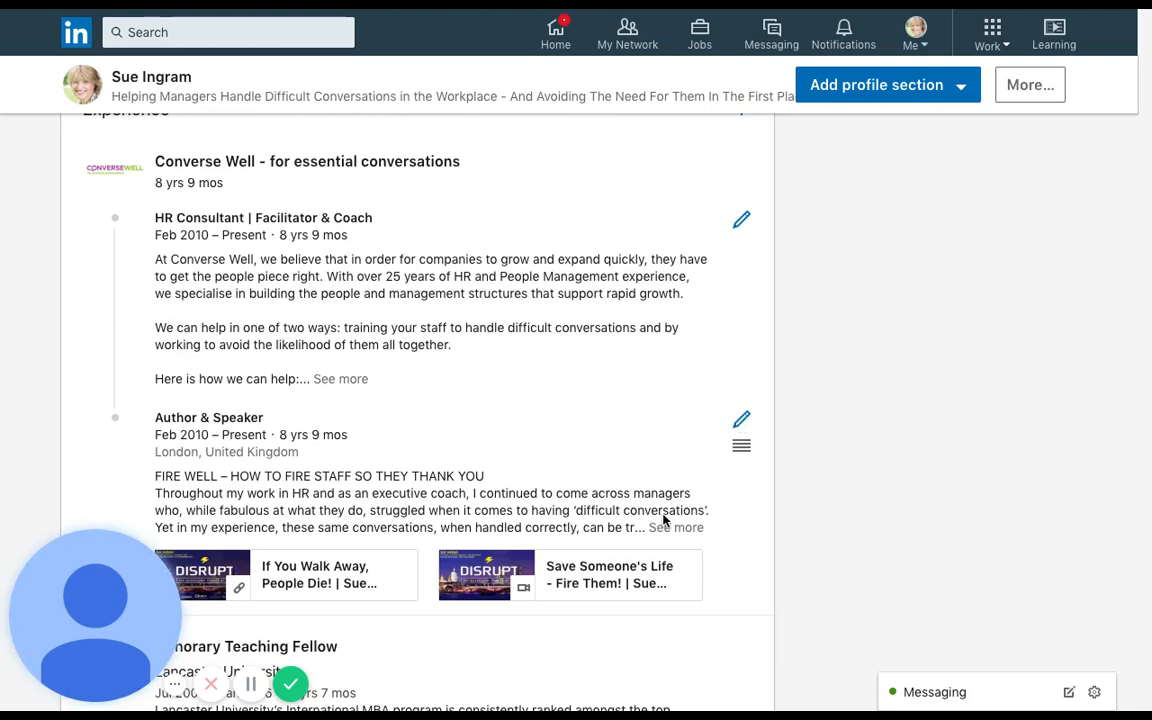
Step: Change the Author & Speaker entry's company from Converse Well to 'Author'
{"action": "left_click", "coordinate": [740, 420]}
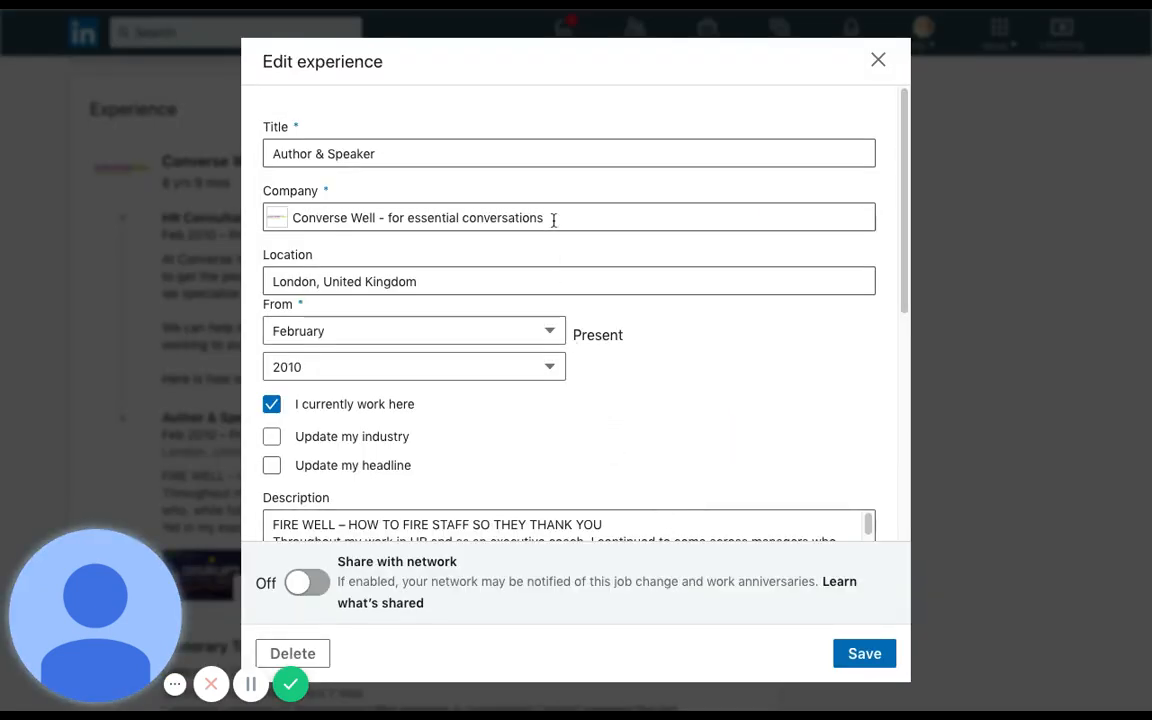
{"action": "left_click", "coordinate": [568, 216]}
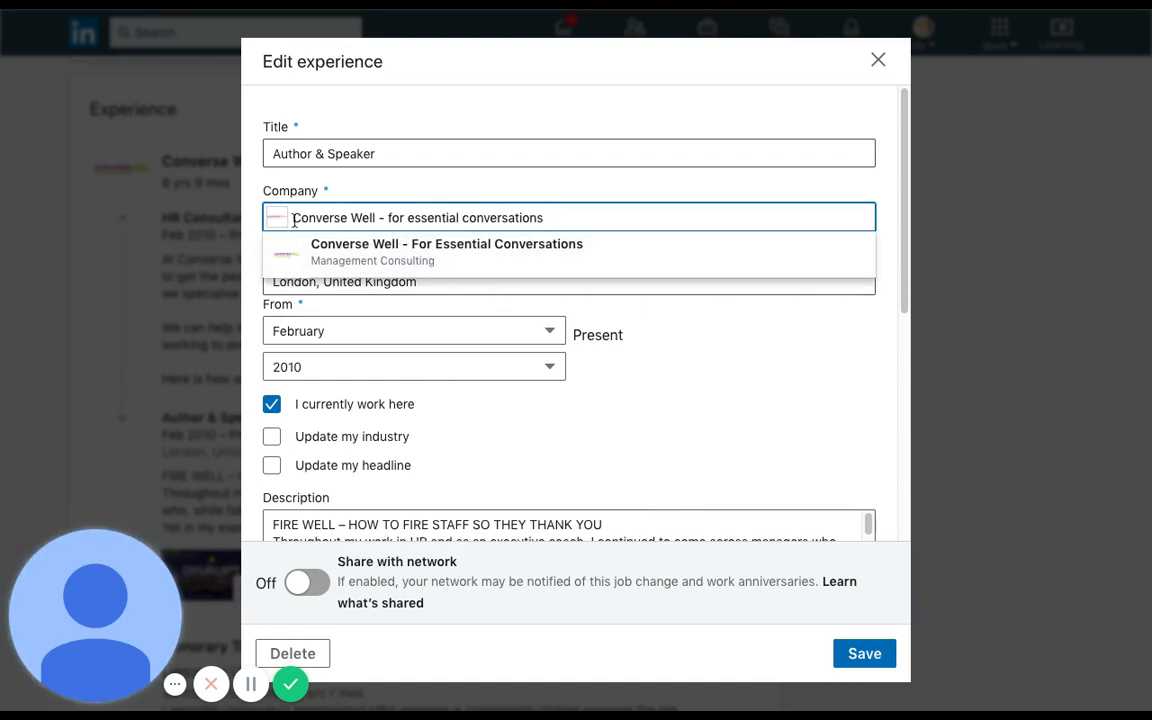
{"action": "mouse_move", "coordinate": [196, 230]}
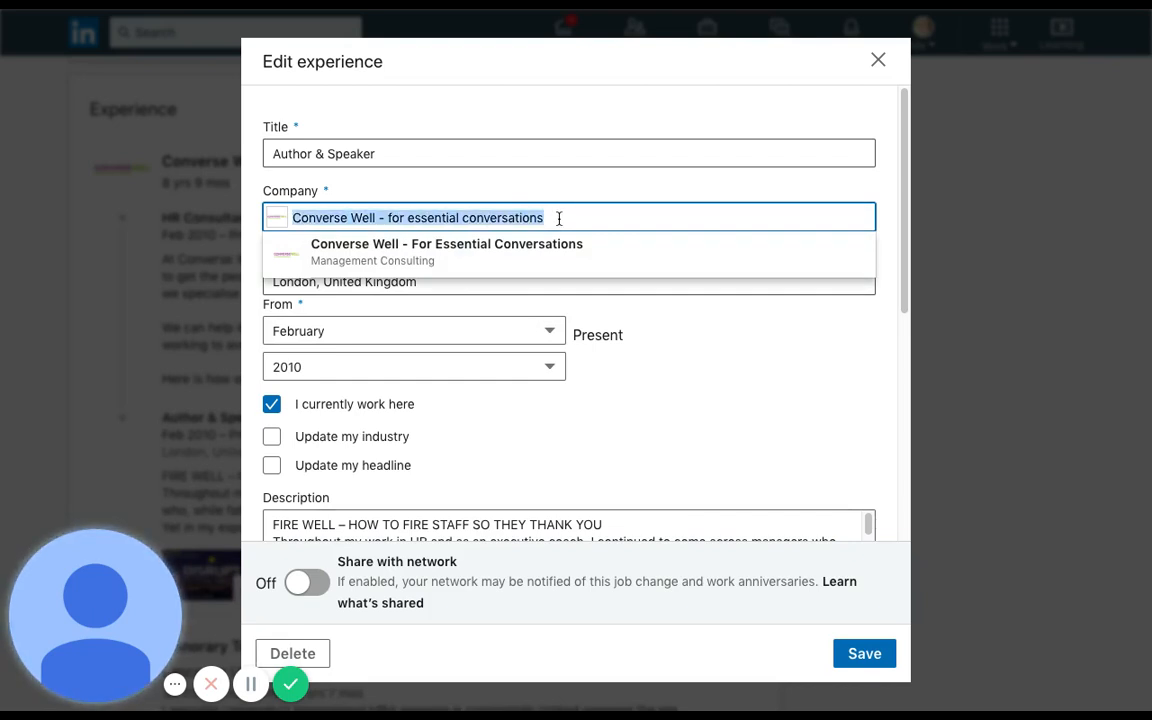
{"action": "left_click", "coordinate": [568, 216]}
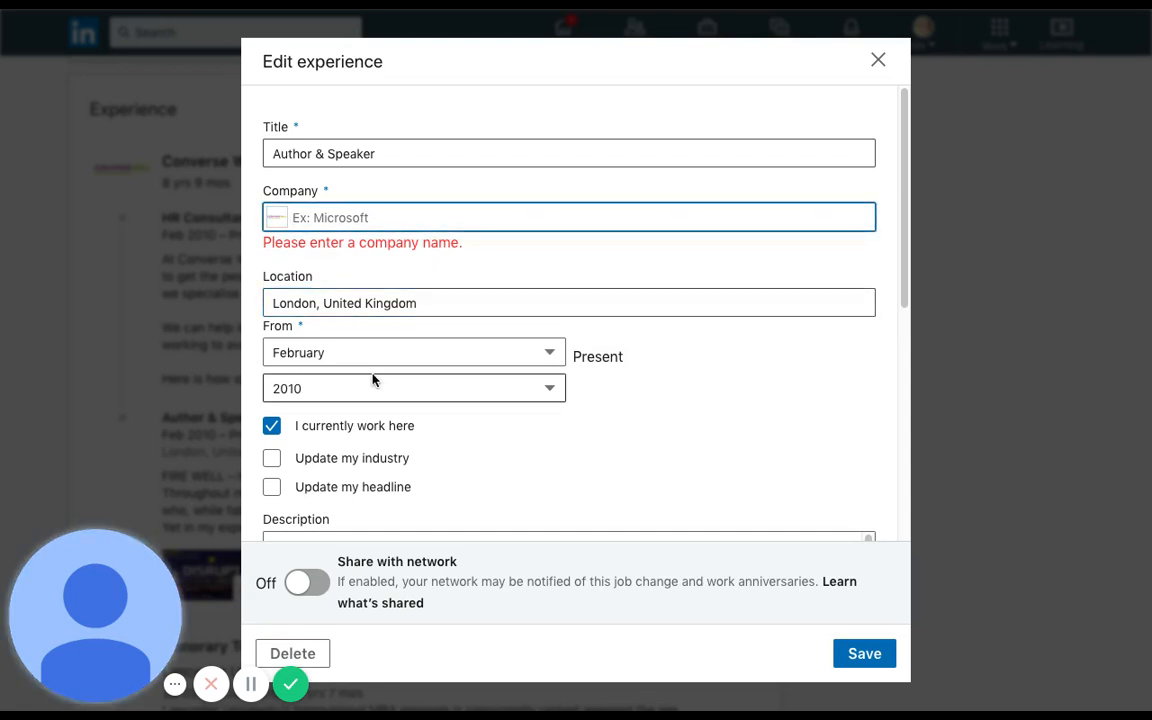
{"action": "type", "text": "Au"}
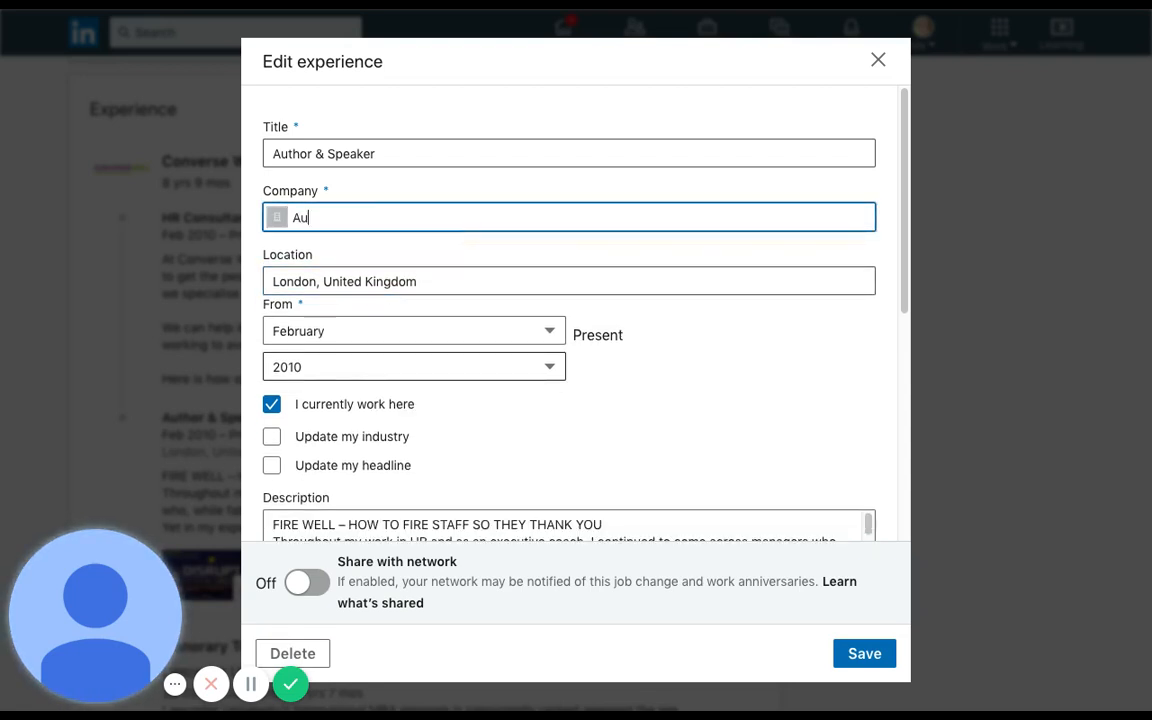
{"action": "type", "text": "thor"}
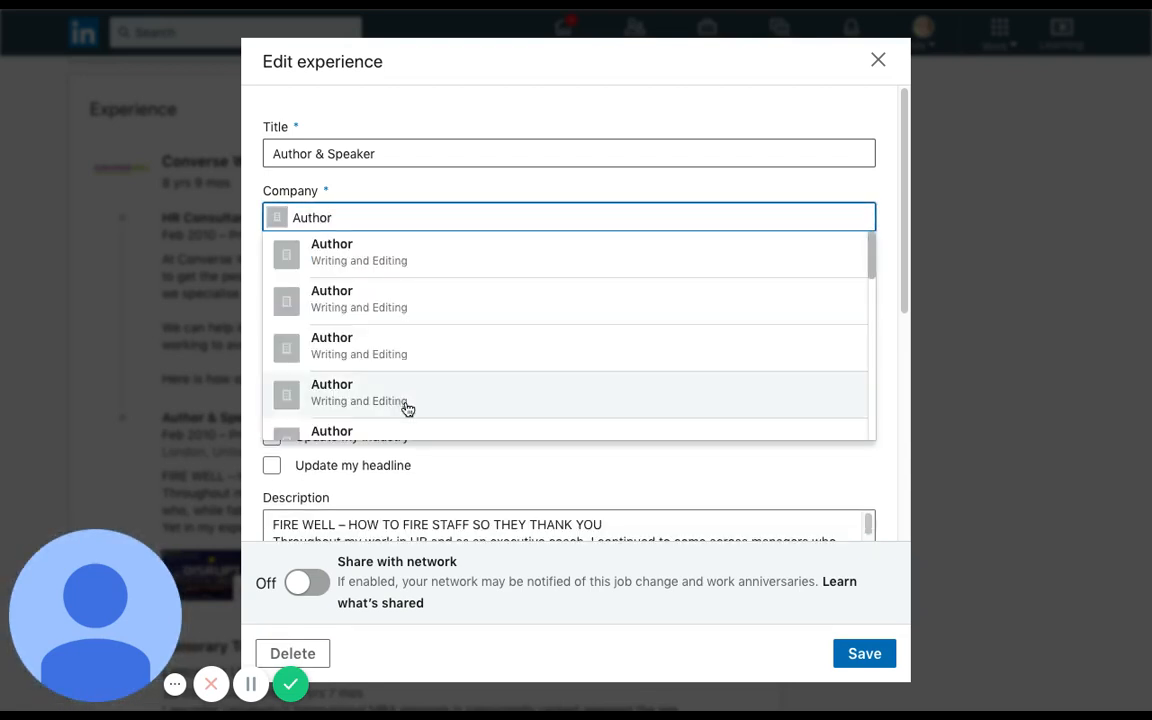
{"action": "mouse_move", "coordinate": [460, 400]}
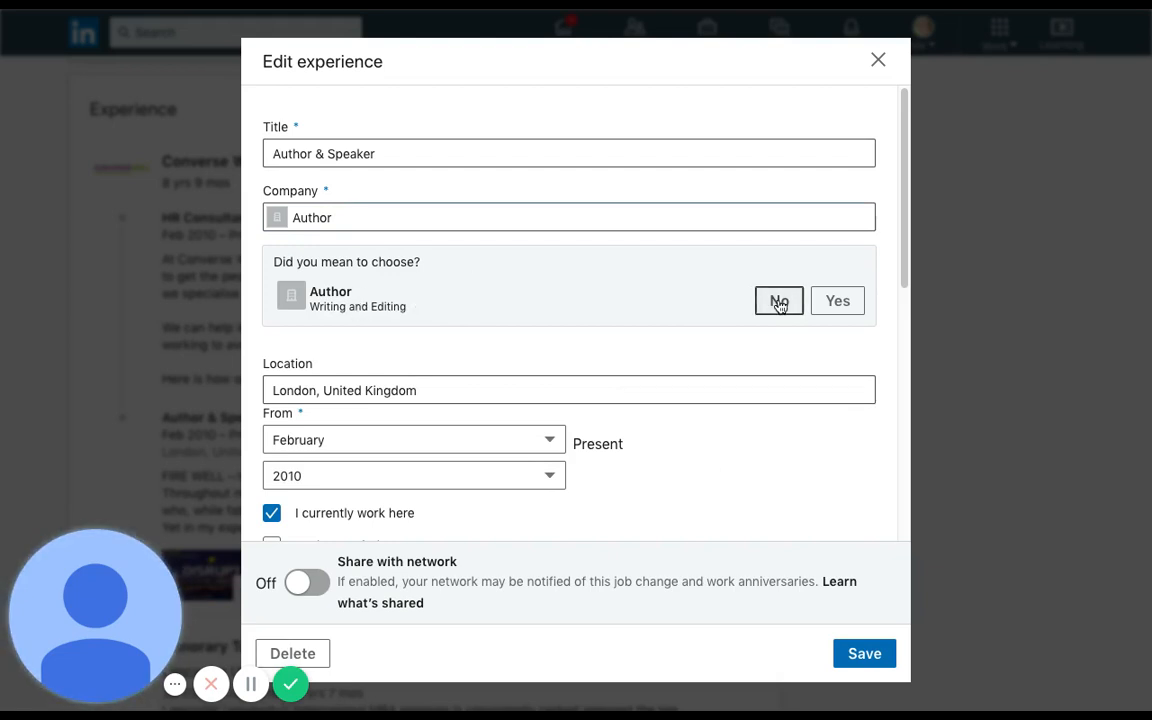
Step: Decline the suggested existing Author company and save the entry
{"action": "left_click", "coordinate": [780, 300]}
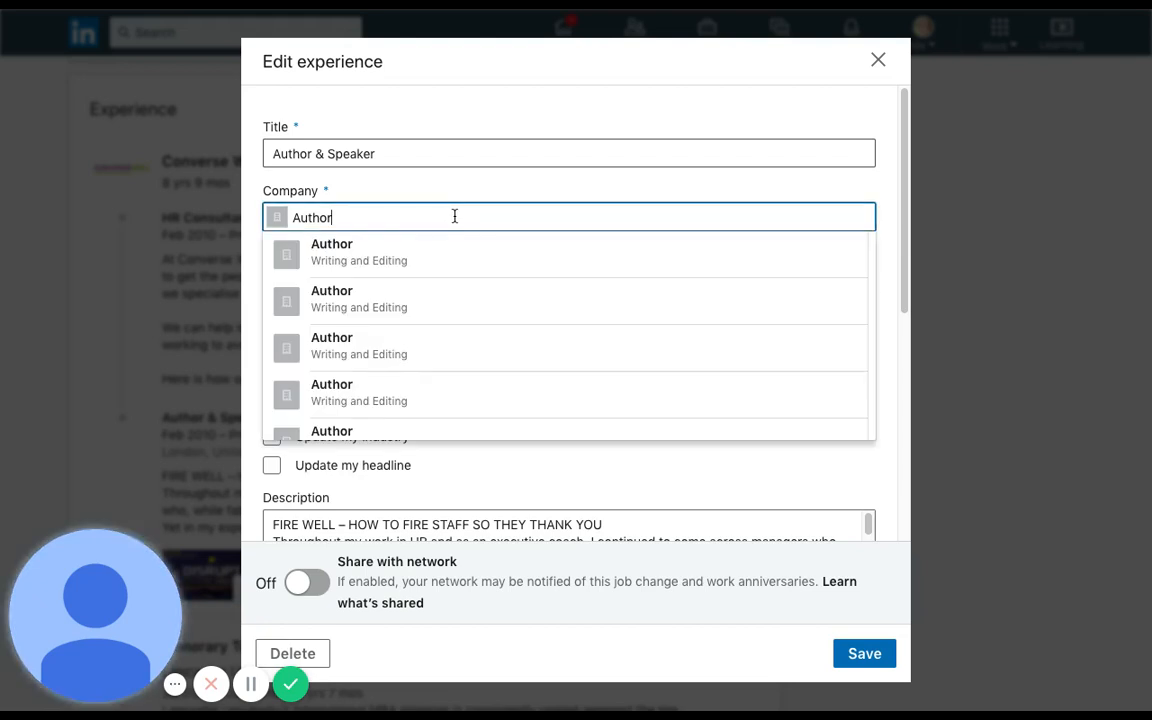
{"action": "mouse_move", "coordinate": [410, 222]}
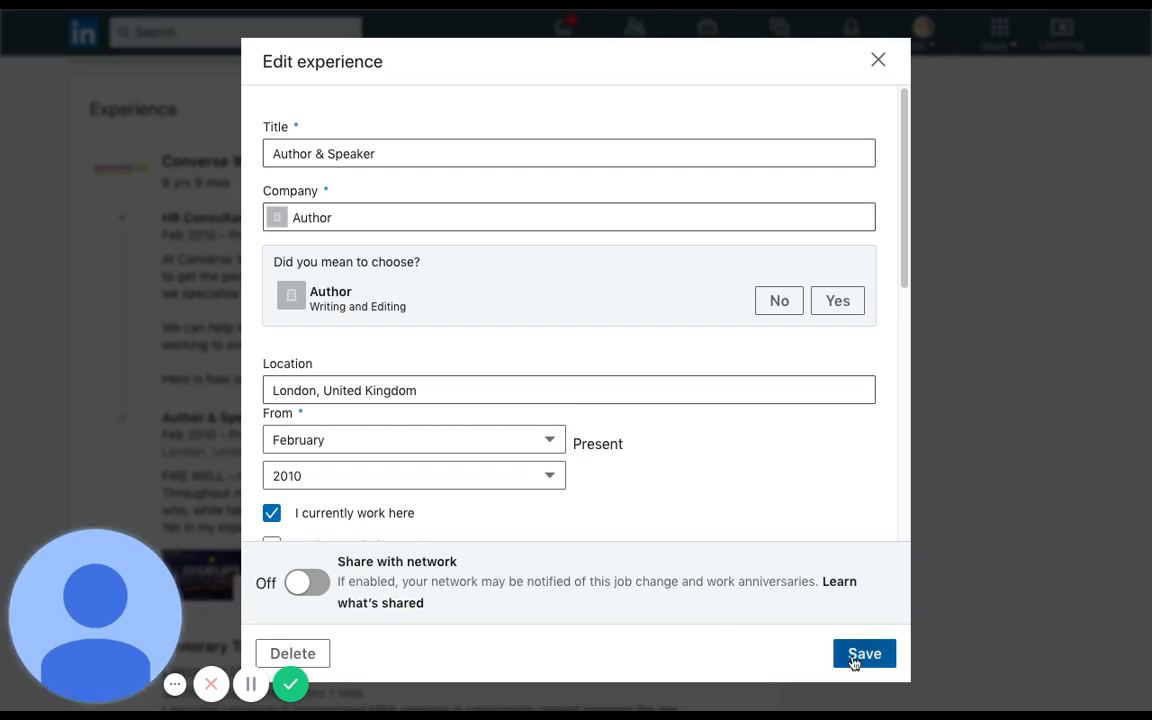
{"action": "left_click", "coordinate": [864, 652]}
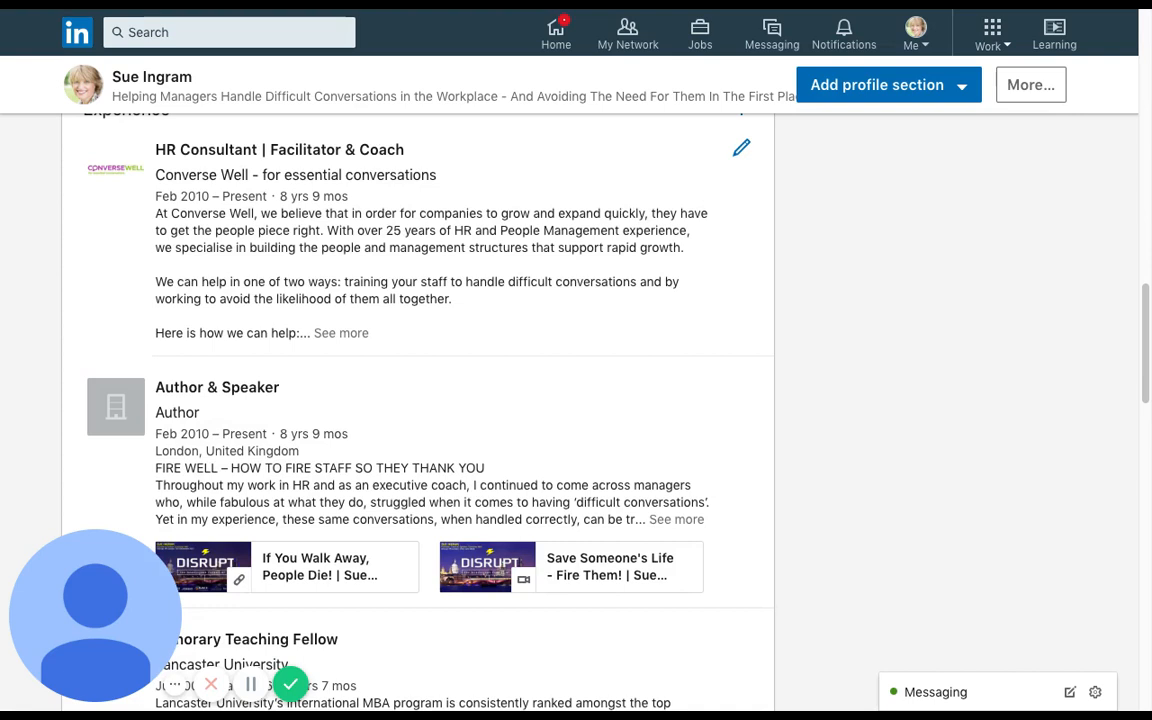
{"action": "mouse_move", "coordinate": [220, 418]}
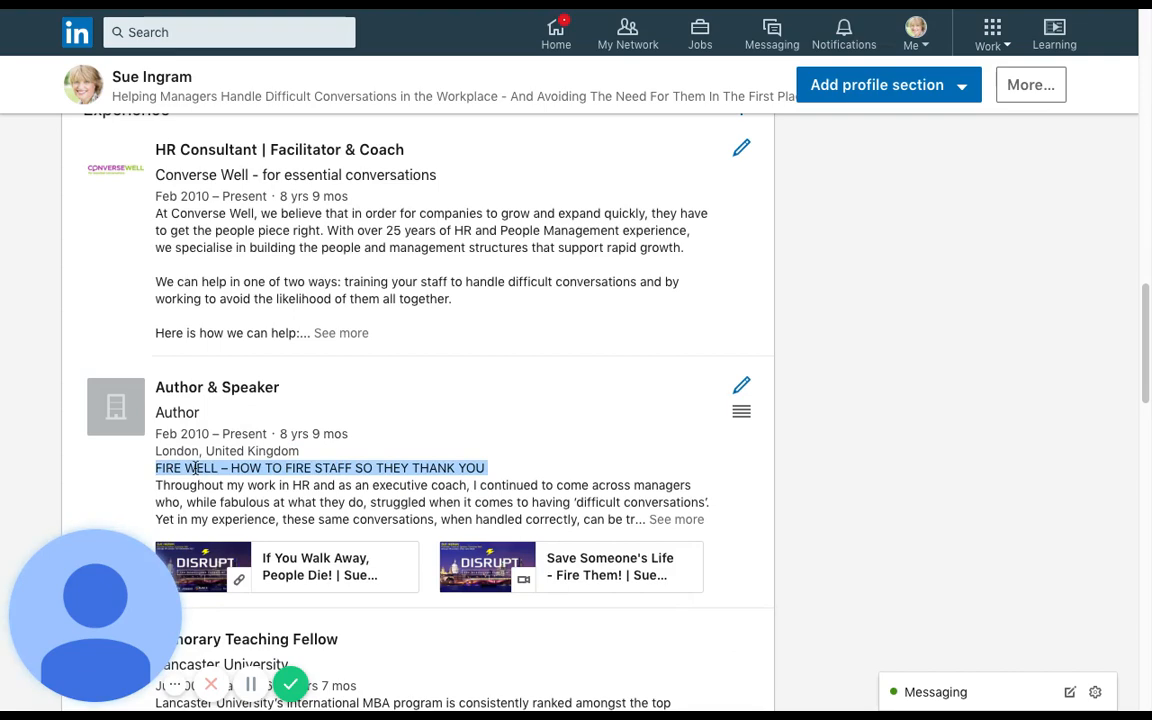
{"action": "mouse_move", "coordinate": [738, 410]}
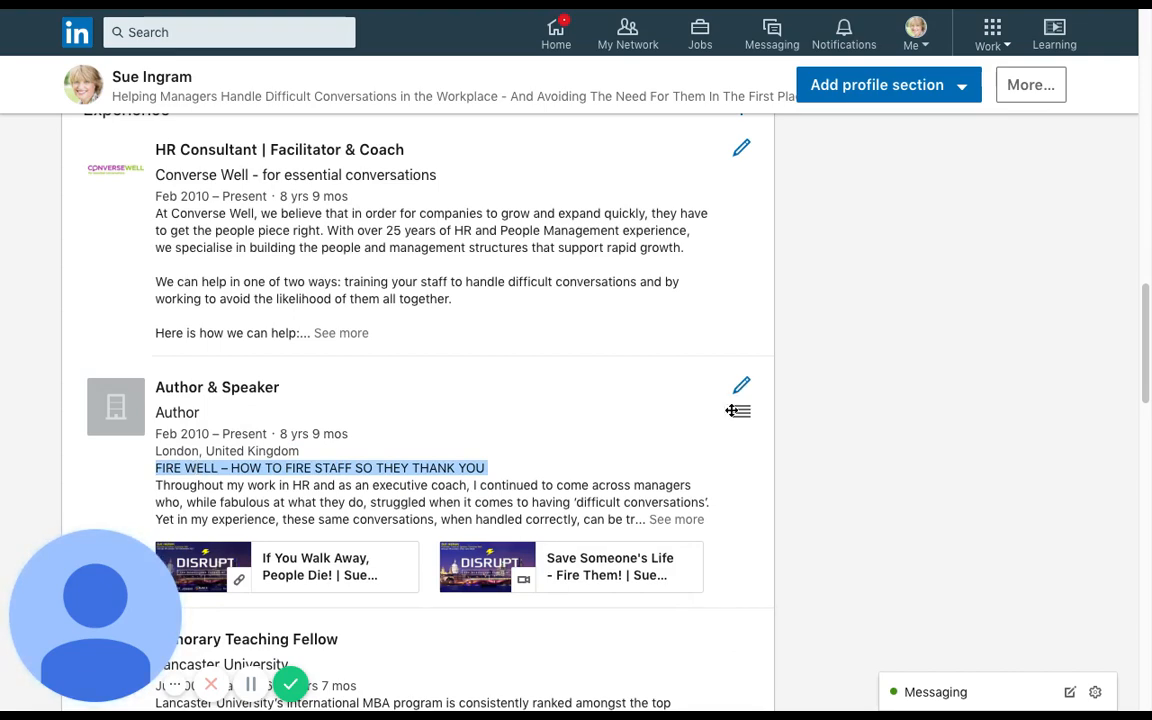
Step: Replace the company 'Author' with the book title FIRE WELL – HOW TO FIRE STAFF SO THEY THANK YOU and save
{"action": "left_click", "coordinate": [740, 384]}
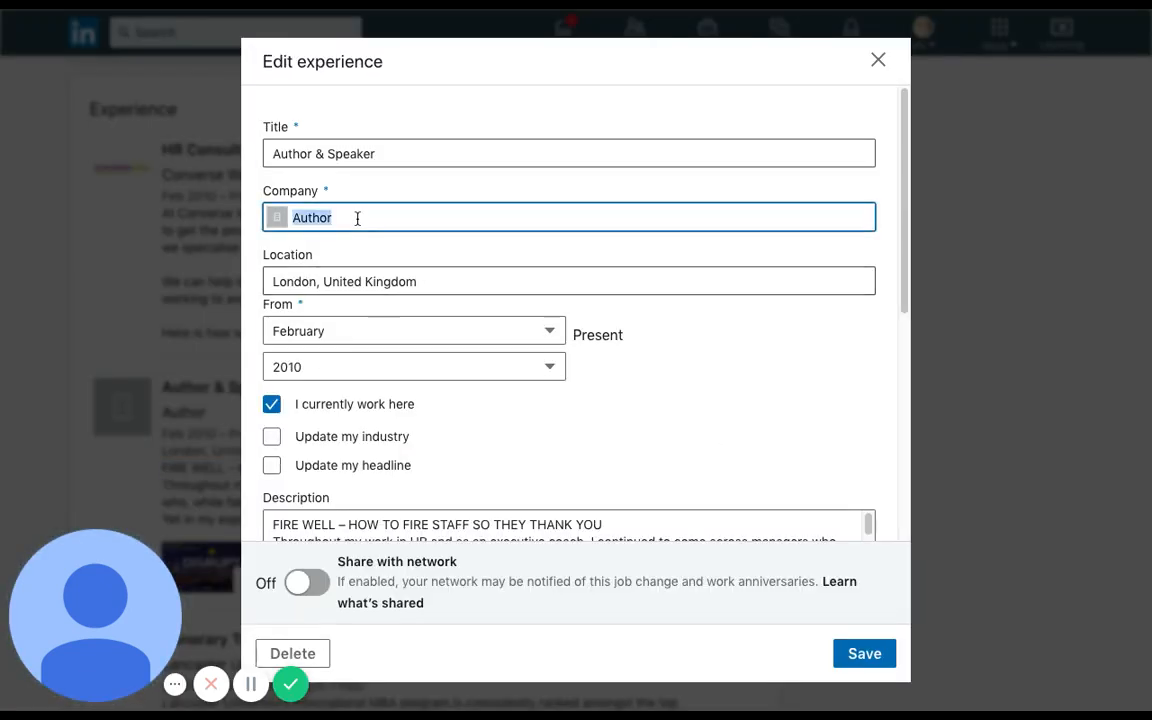
{"action": "left_click", "coordinate": [568, 216]}
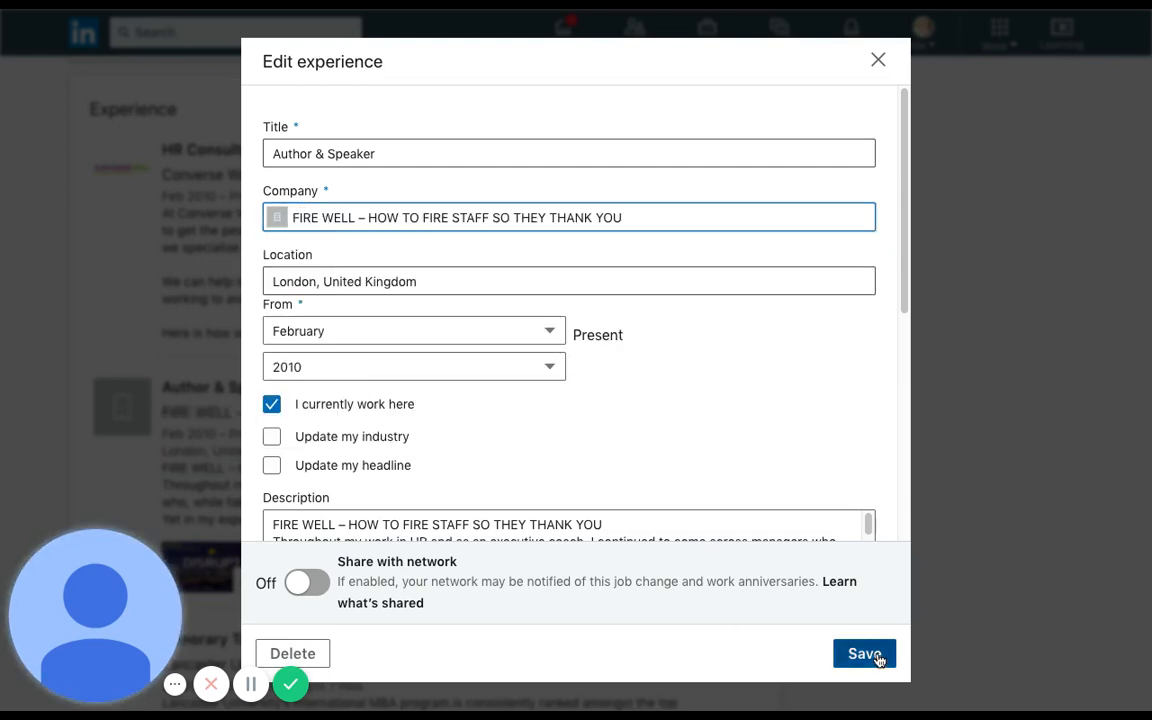
{"action": "left_click", "coordinate": [862, 652]}
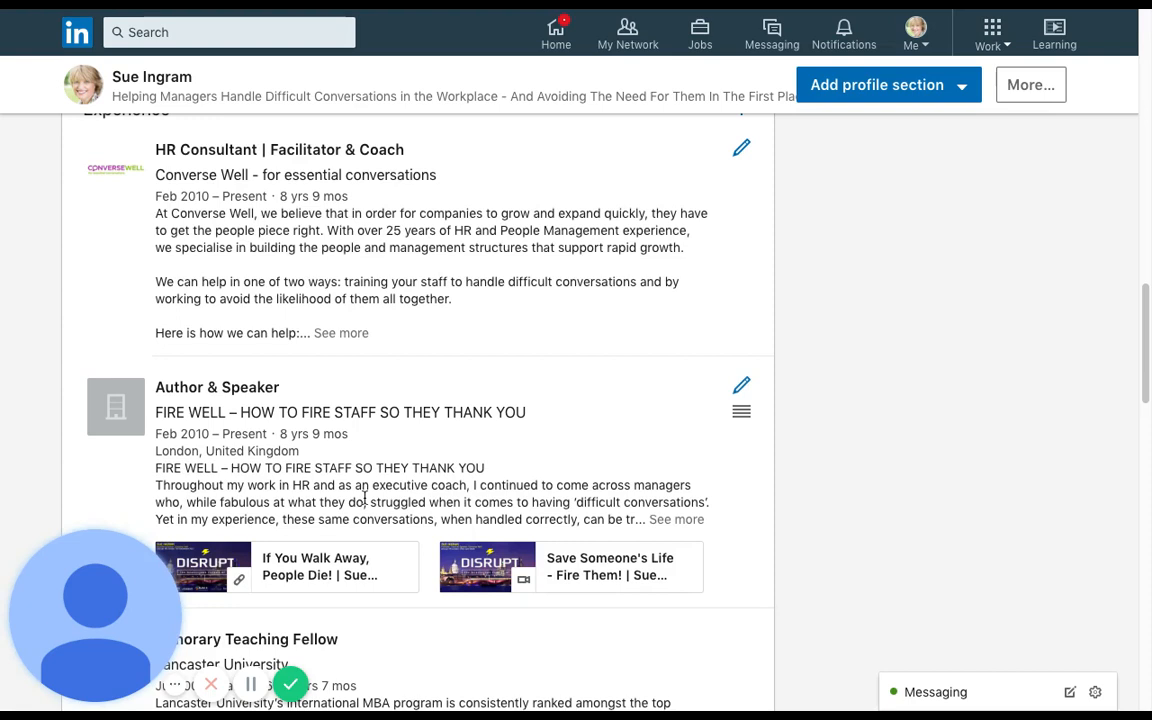
{"action": "mouse_move", "coordinate": [168, 398]}
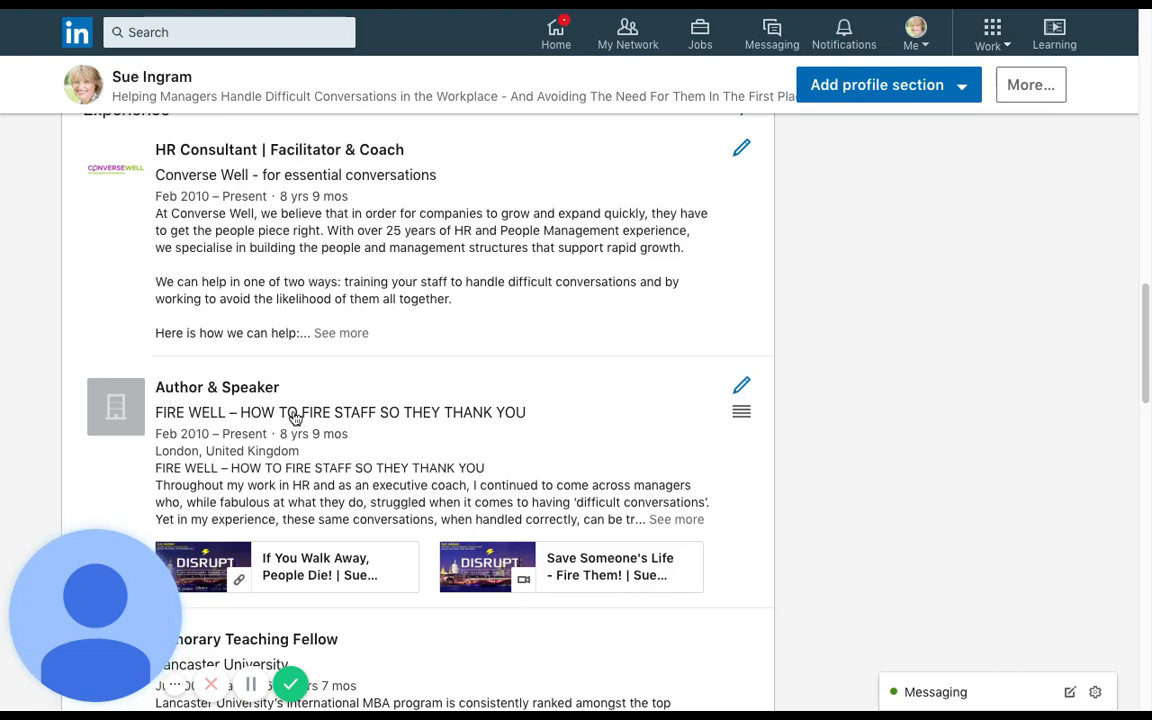
Step: Review the updated Author & Speaker entry in the Experience section
{"action": "scroll", "scroll_direction": "up", "scroll_amount": 3}
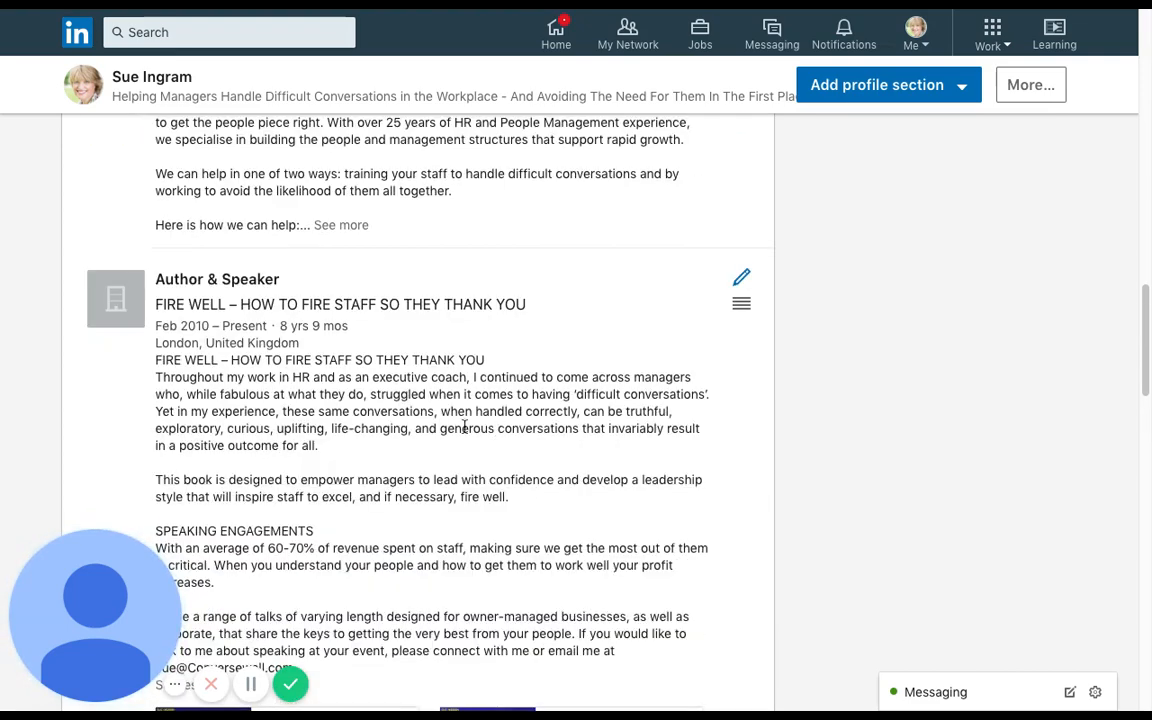
{"action": "left_click_drag", "start_coordinate": [156, 360], "coordinate": [340, 376]}
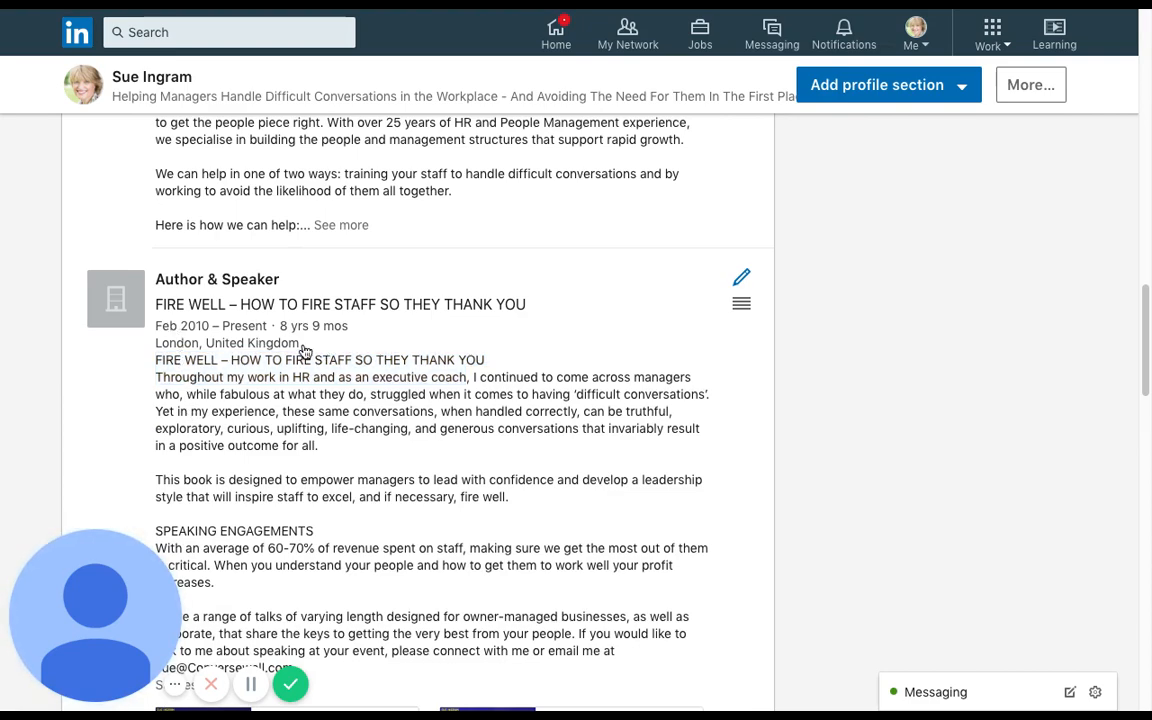
{"action": "scroll", "scroll_direction": "down", "scroll_amount": 3}
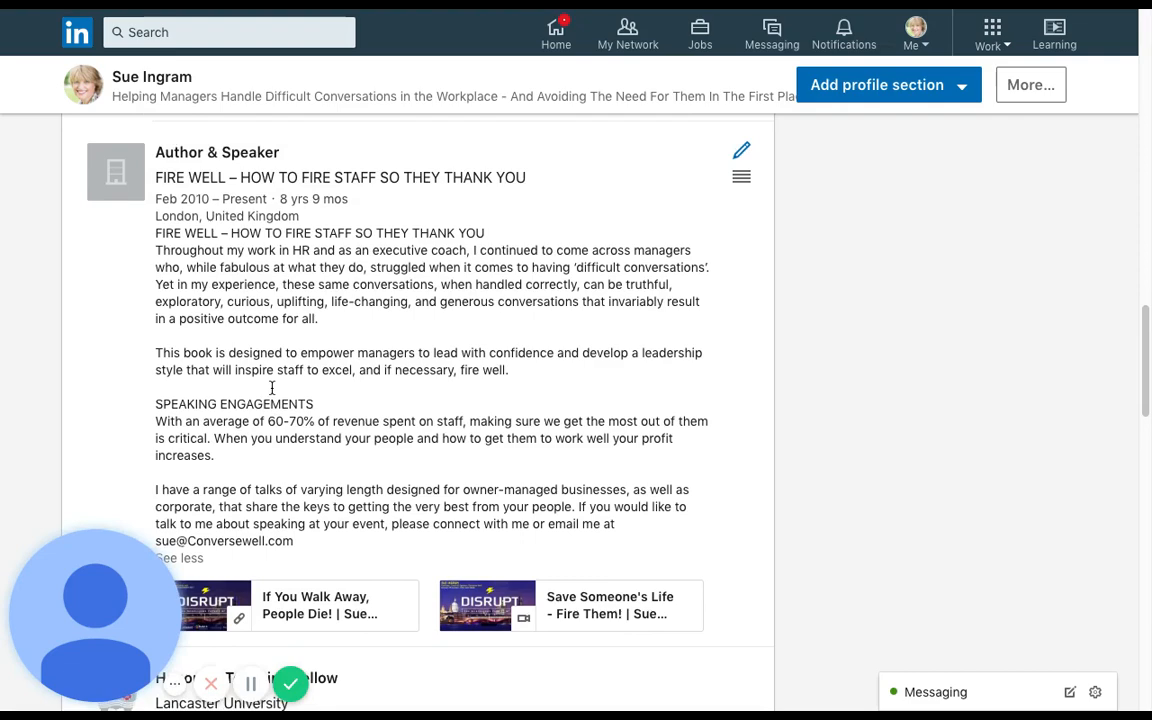
{"action": "scroll", "scroll_direction": "down", "scroll_amount": 3}
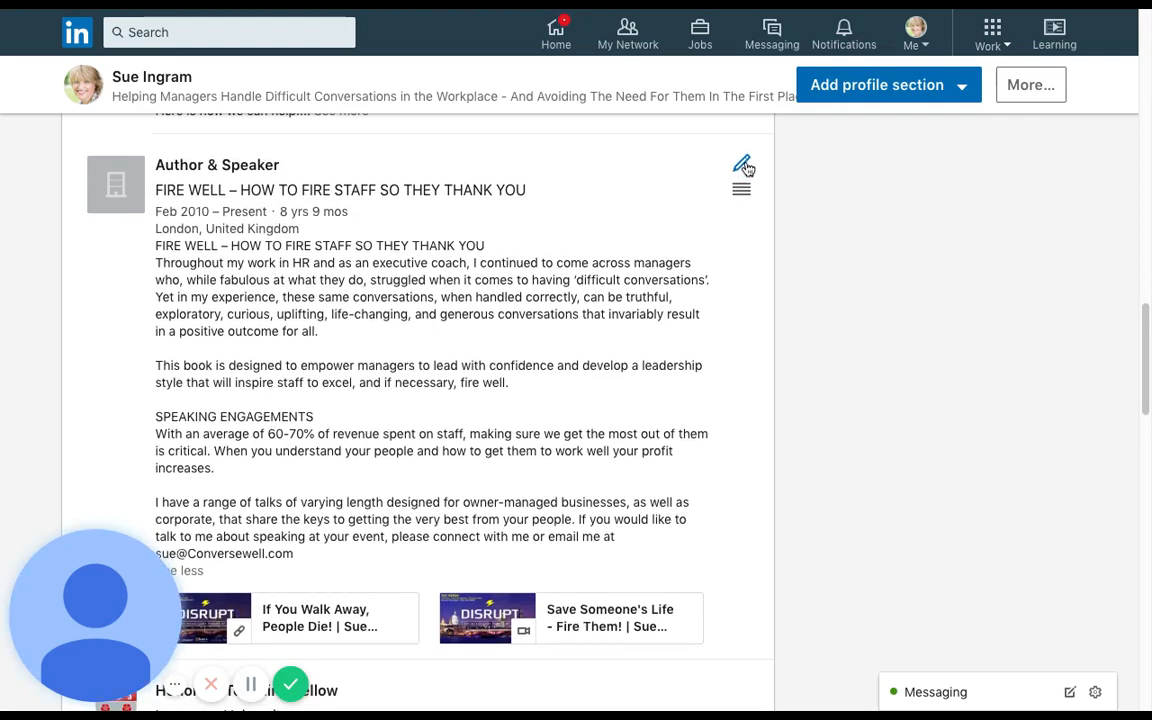
Step: Delete the repeated FIRE WELL title line from the start of the description and save
{"action": "left_click", "coordinate": [742, 166]}
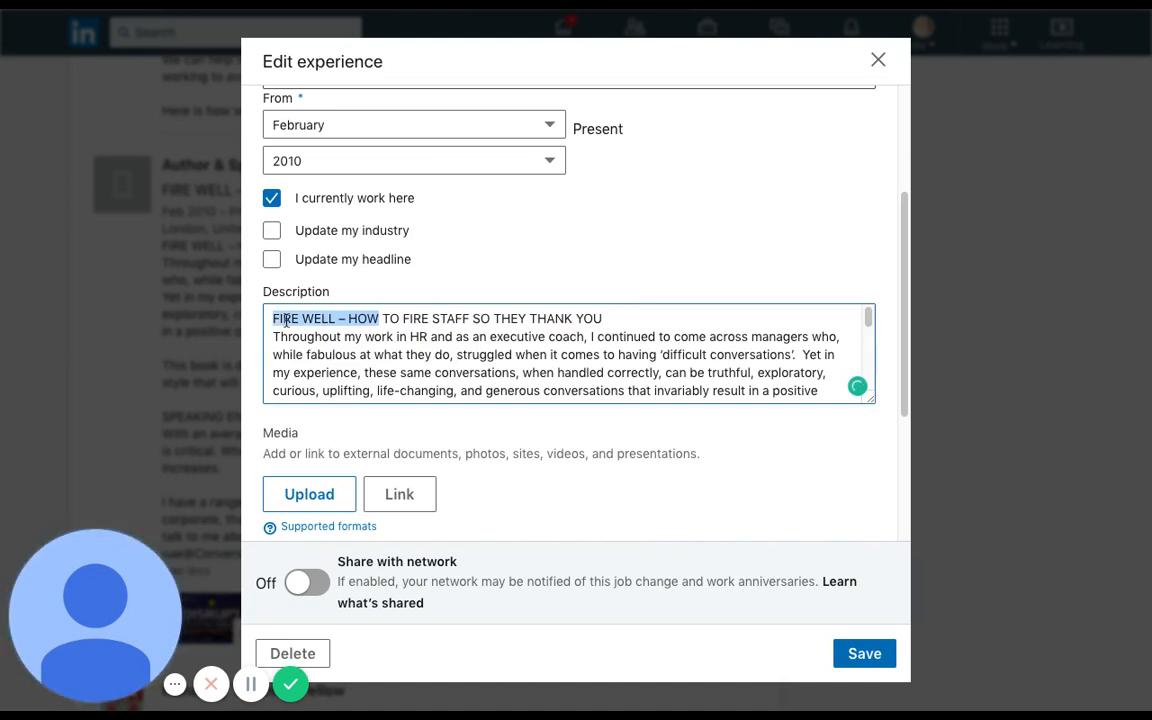
{"action": "left_click", "coordinate": [604, 318]}
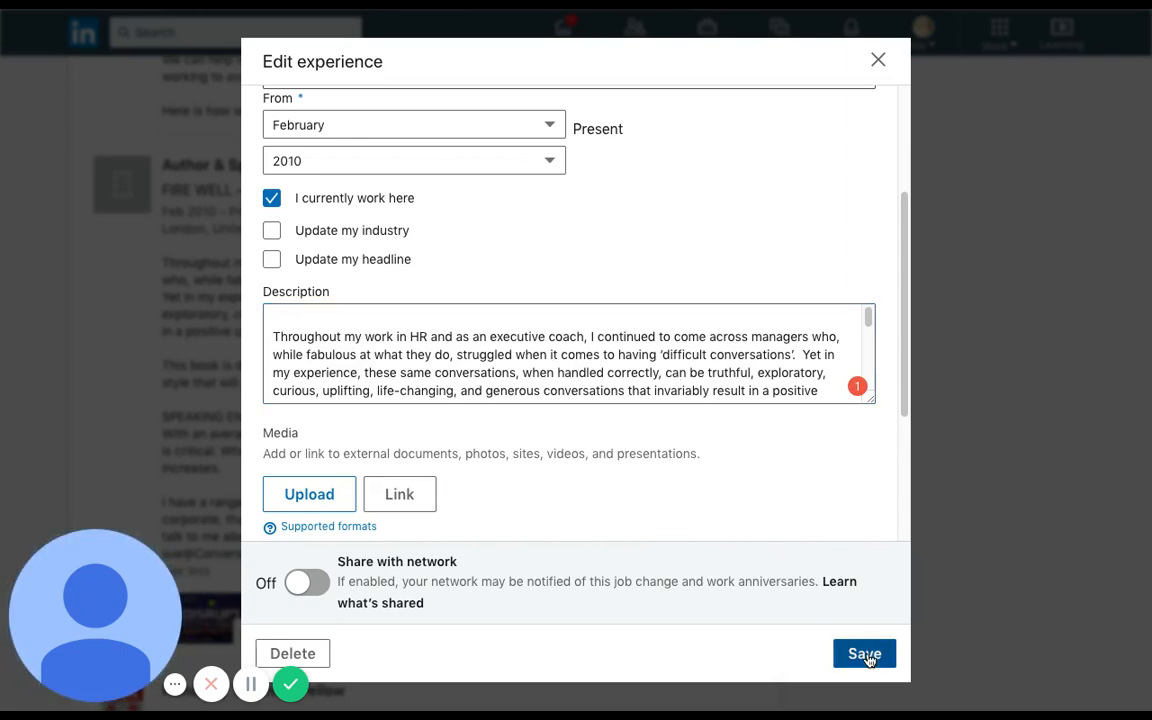
{"action": "left_click", "coordinate": [864, 652]}
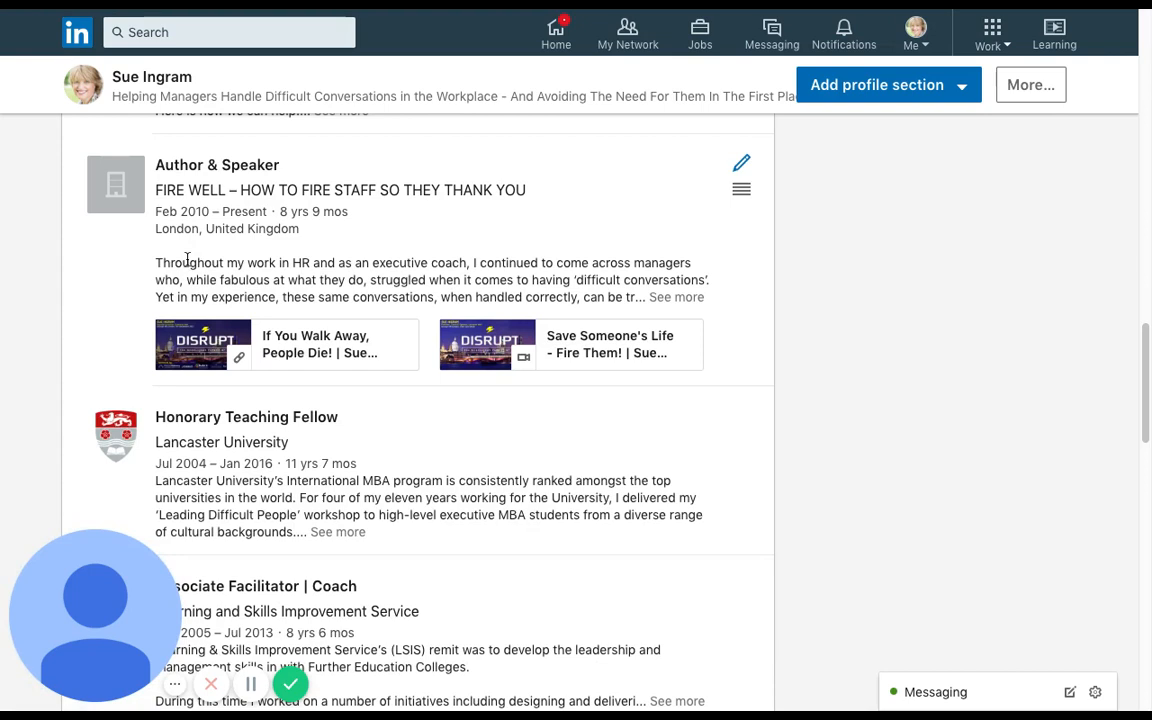
{"action": "mouse_move", "coordinate": [208, 230]}
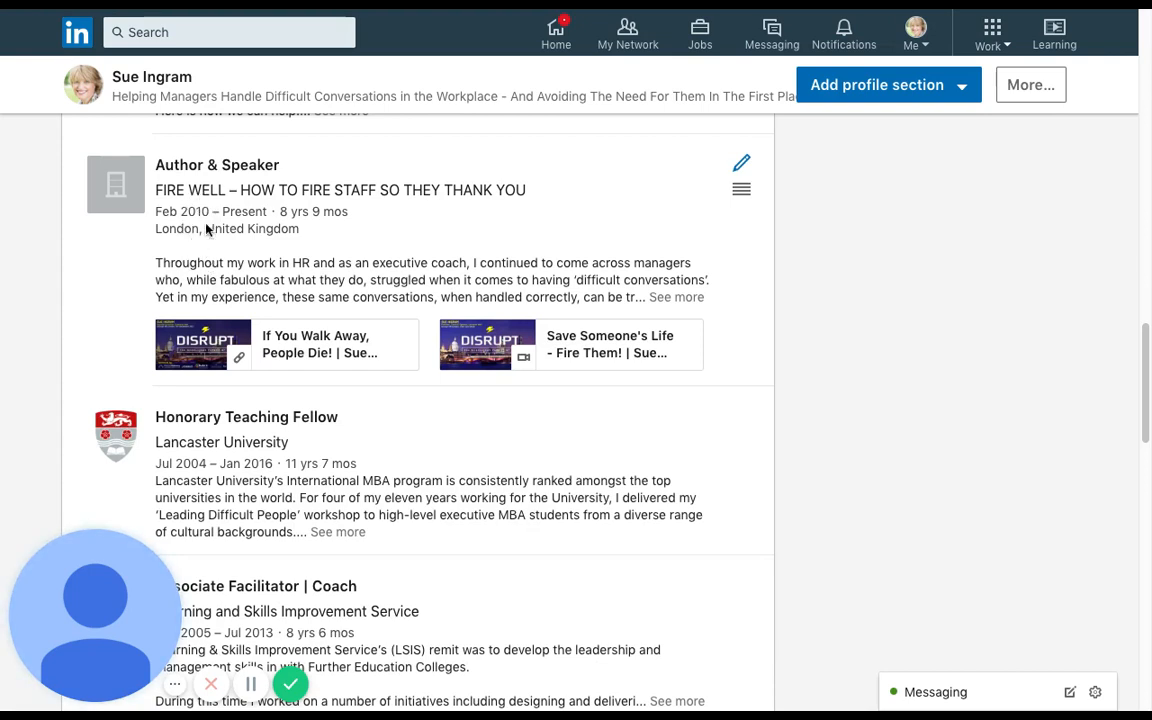
{"action": "mouse_move", "coordinate": [212, 256]}
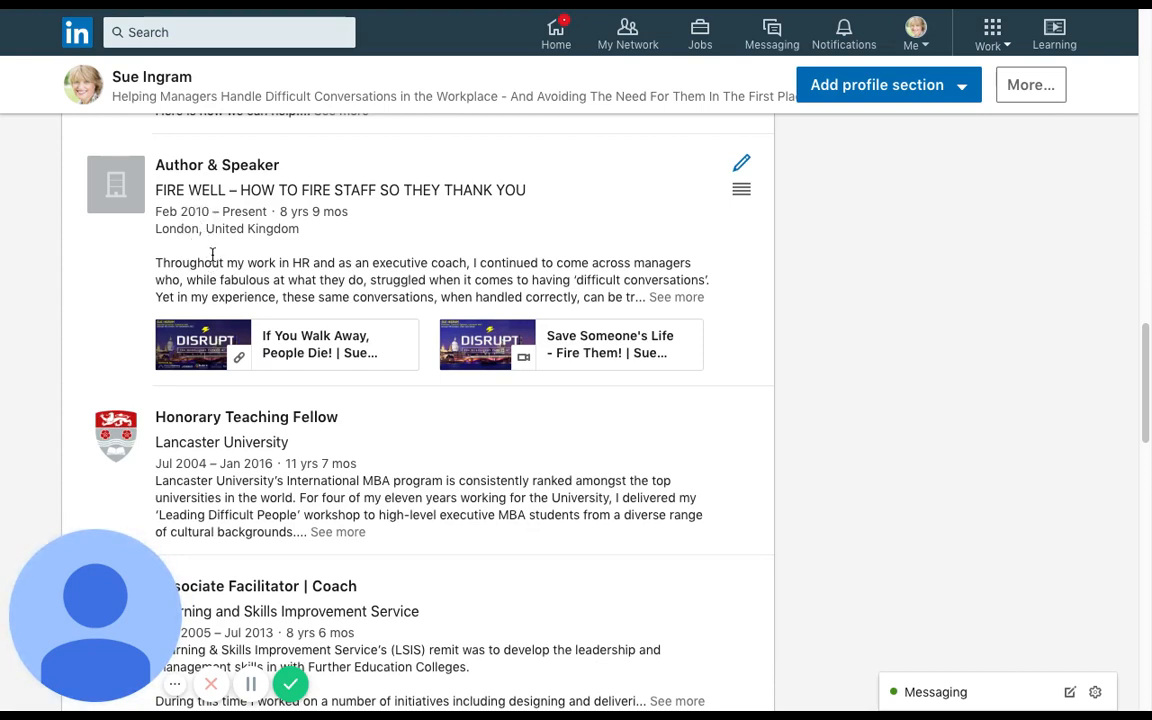
{"action": "scroll", "scroll_direction": "down", "scroll_amount": 3}
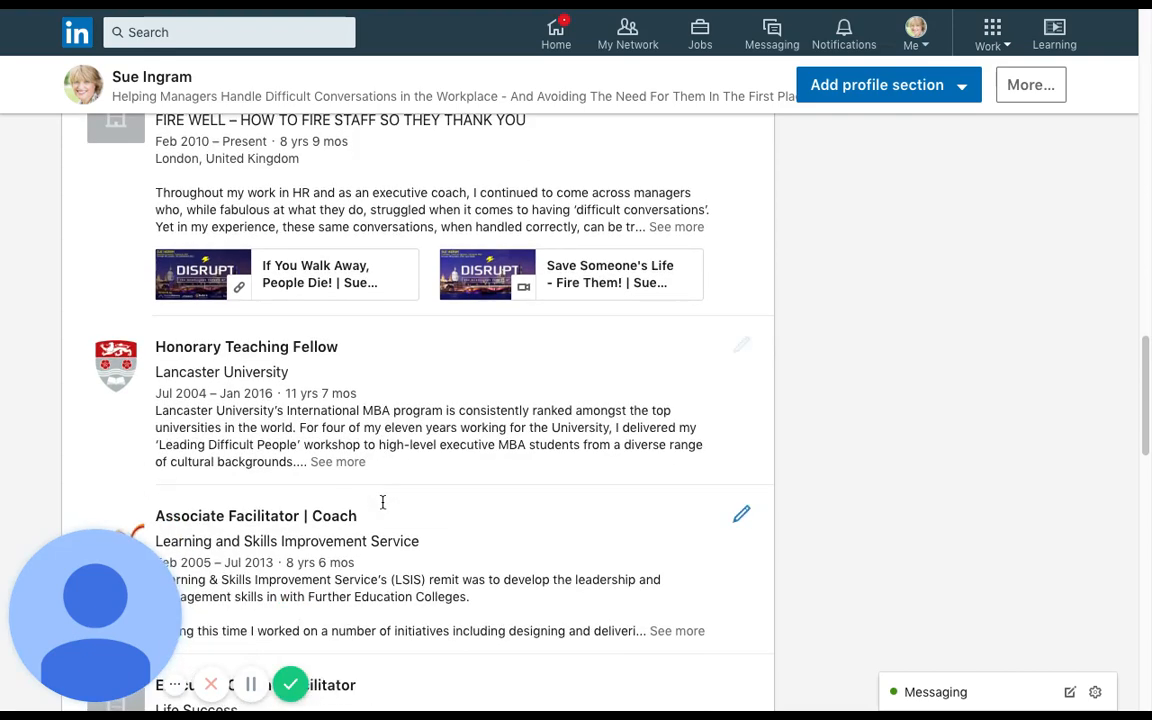
{"action": "scroll", "scroll_direction": "down", "scroll_amount": 3}
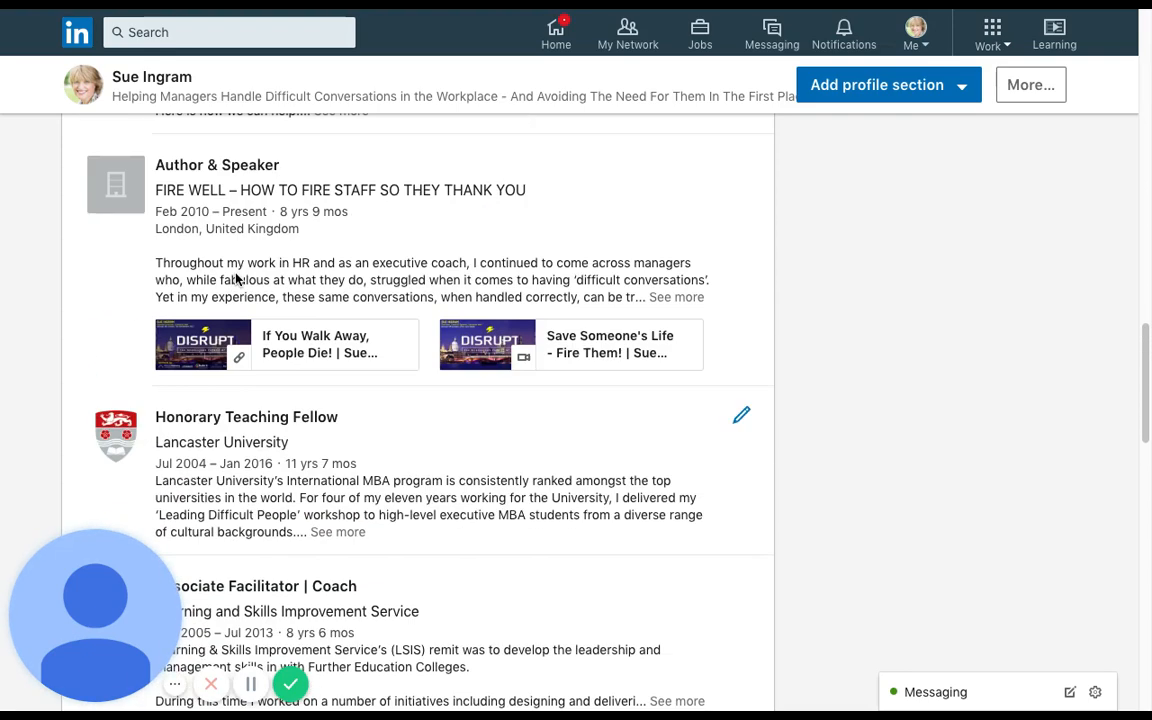
{"action": "scroll", "scroll_direction": "down", "scroll_amount": 3}
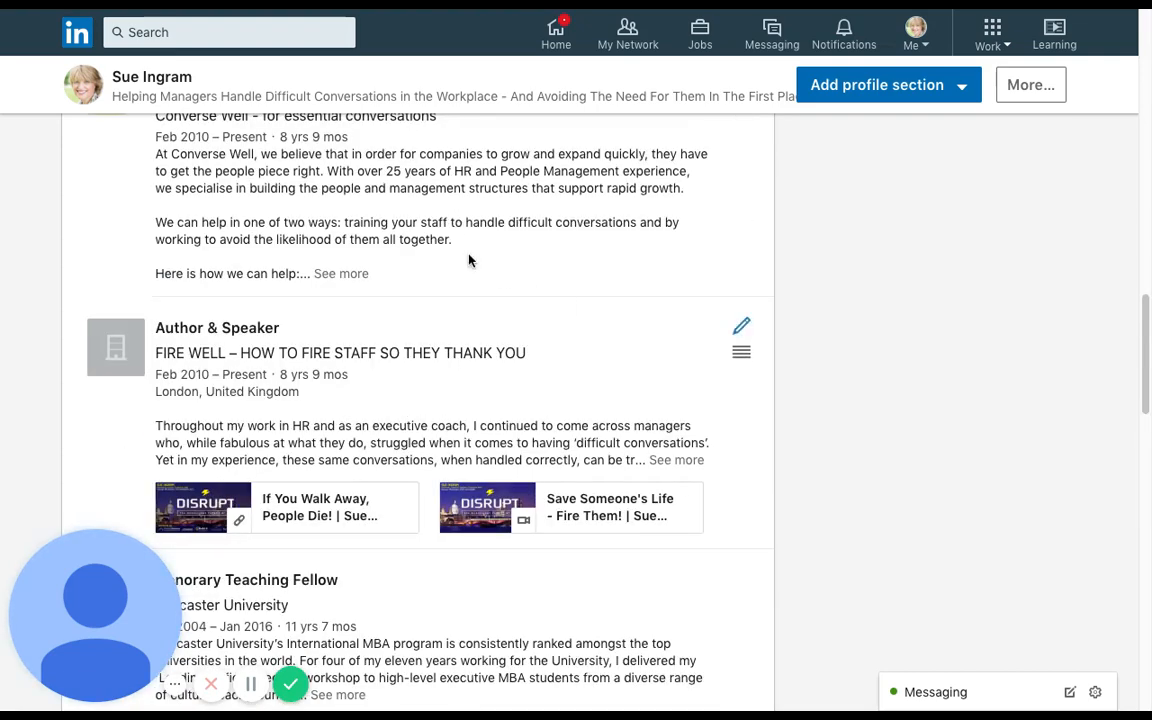
{"action": "scroll", "scroll_direction": "up", "scroll_amount": 3}
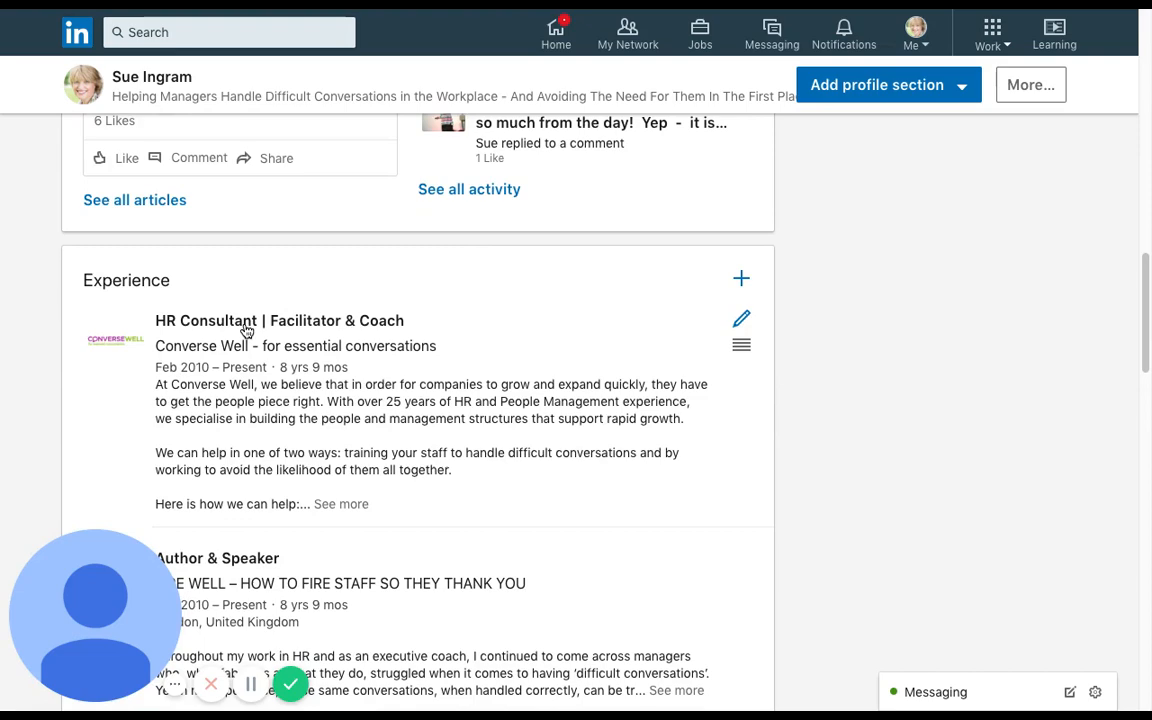
{"action": "scroll", "scroll_direction": "down", "scroll_amount": 3}
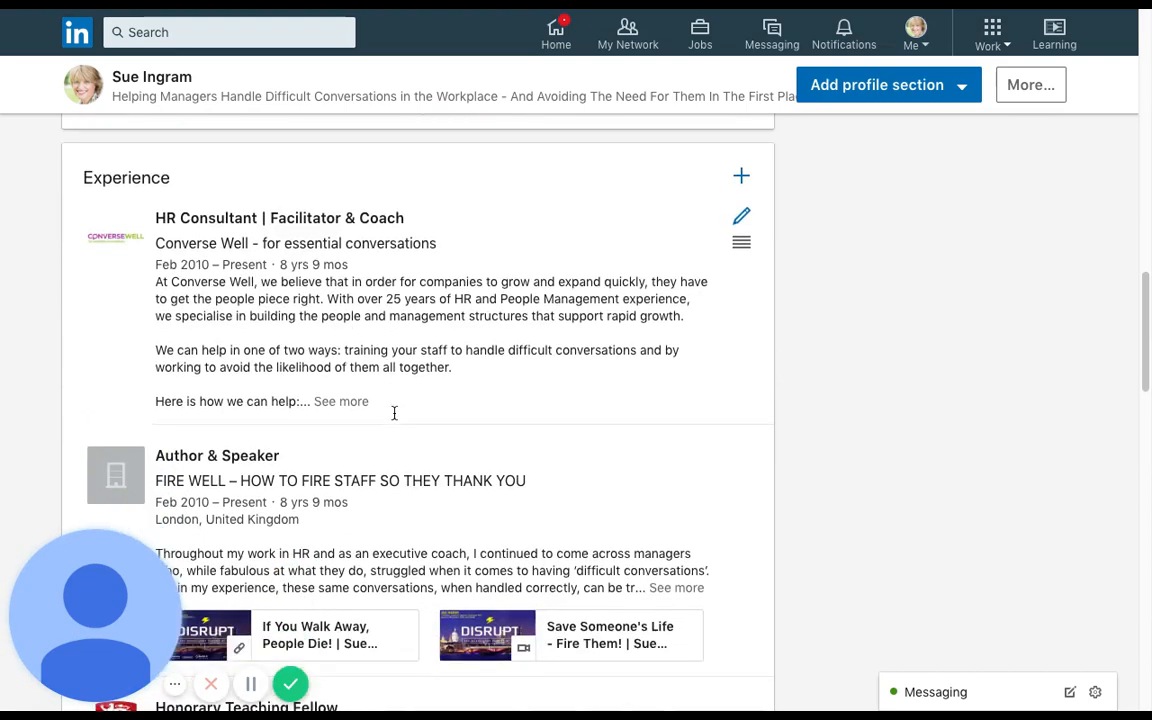
{"action": "scroll", "scroll_direction": "down", "scroll_amount": 3}
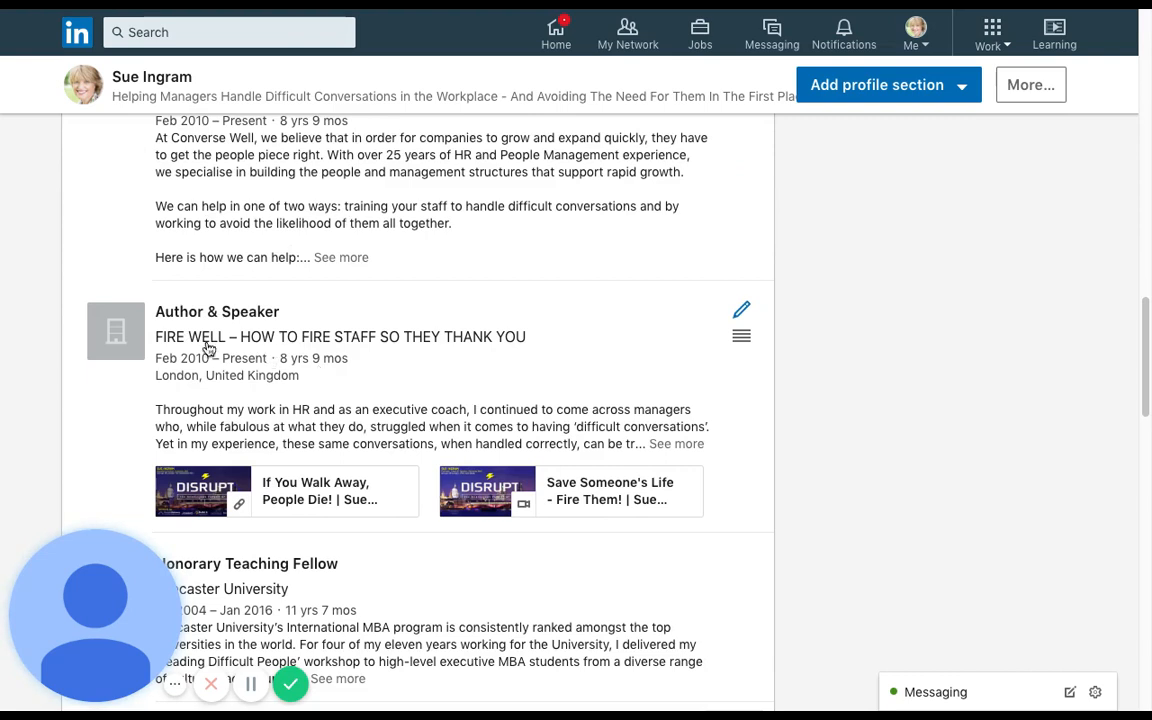
{"action": "mouse_move", "coordinate": [136, 350]}
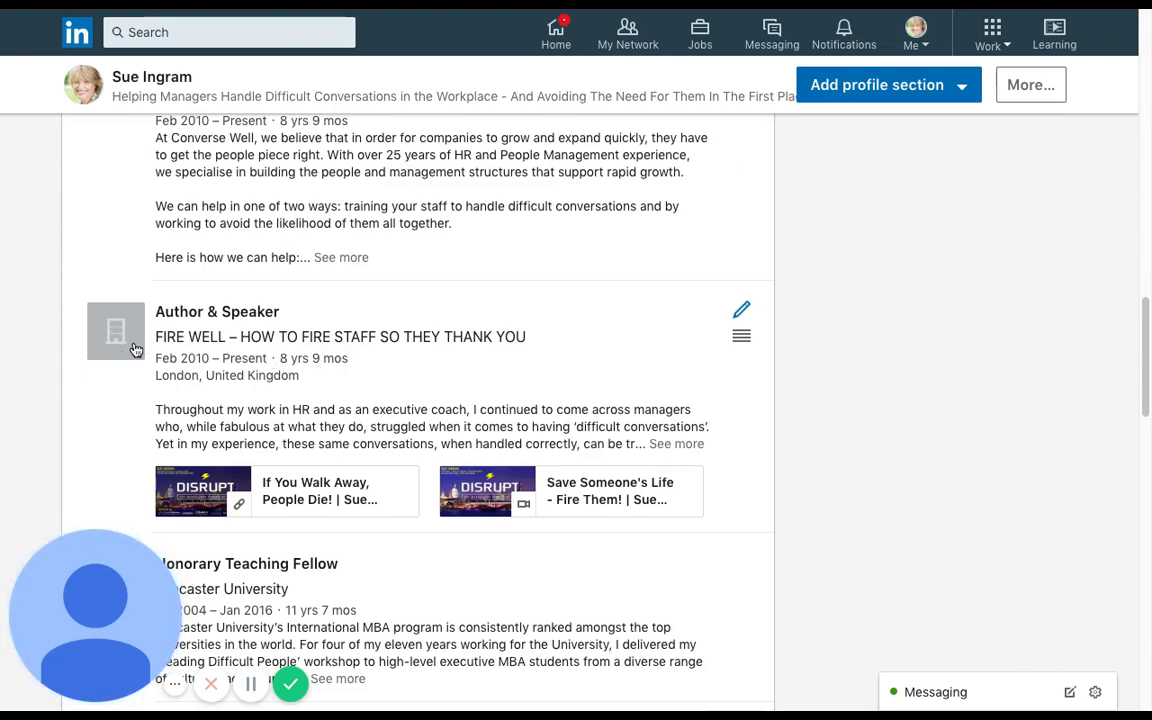
{"action": "mouse_move", "coordinate": [120, 344]}
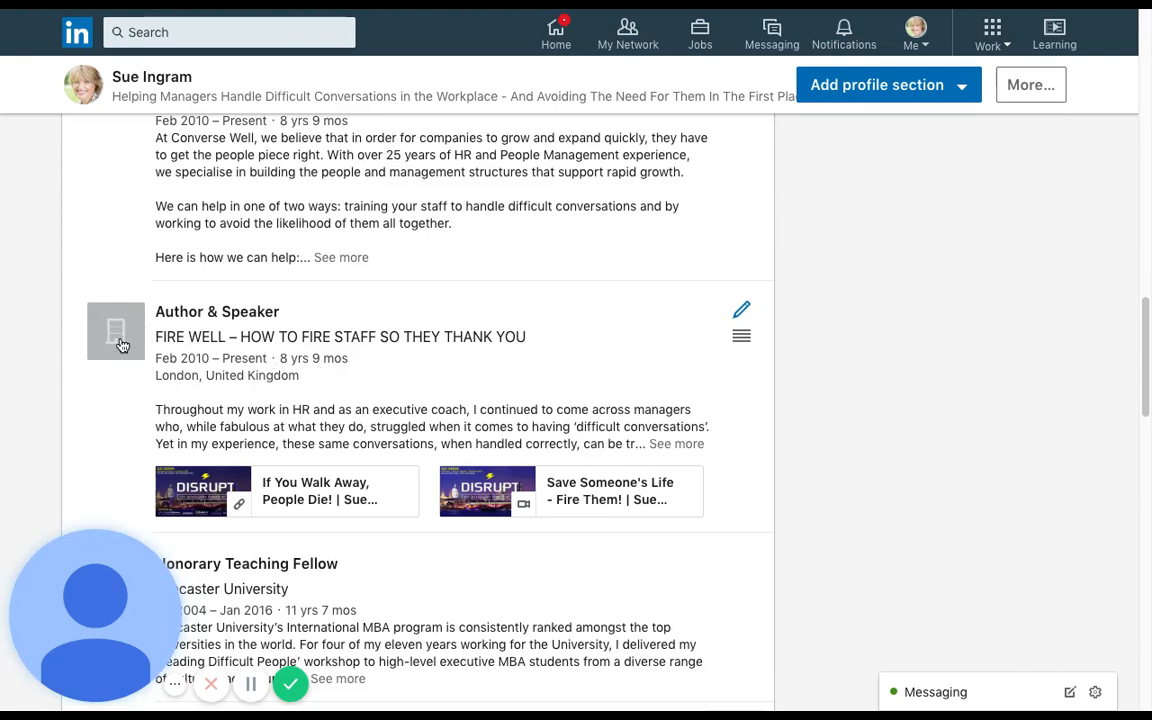
{"action": "scroll", "scroll_direction": "up", "scroll_amount": 3}
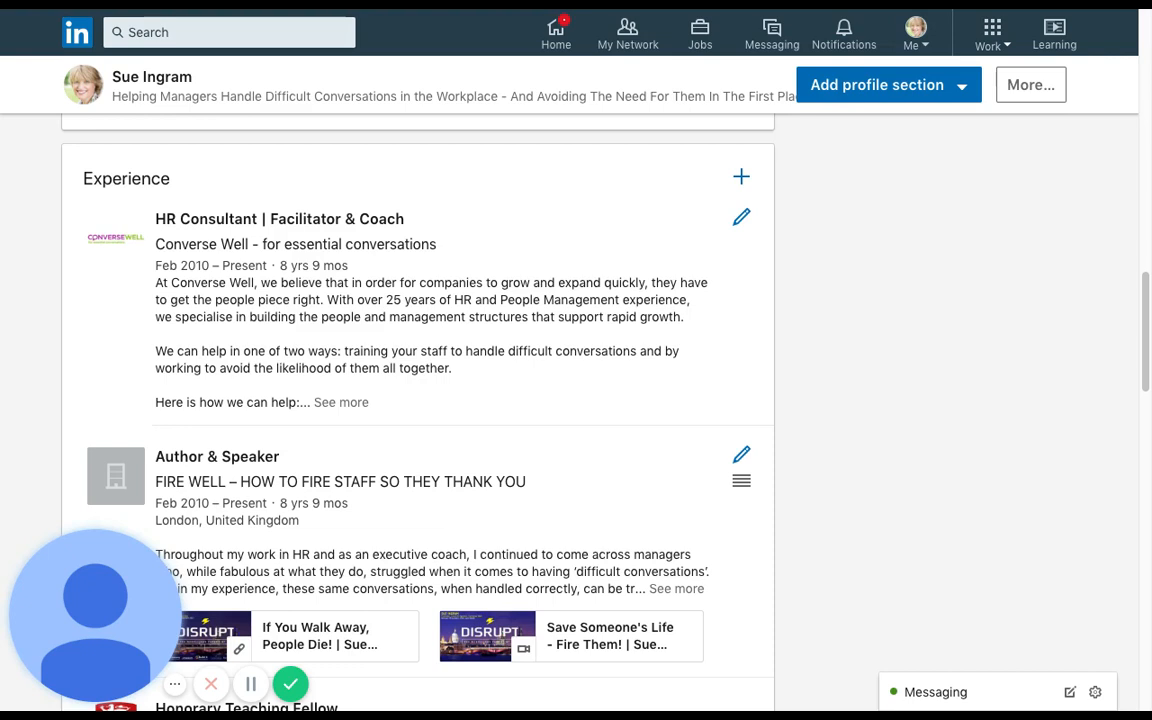
{"action": "mouse_move", "coordinate": [120, 500]}
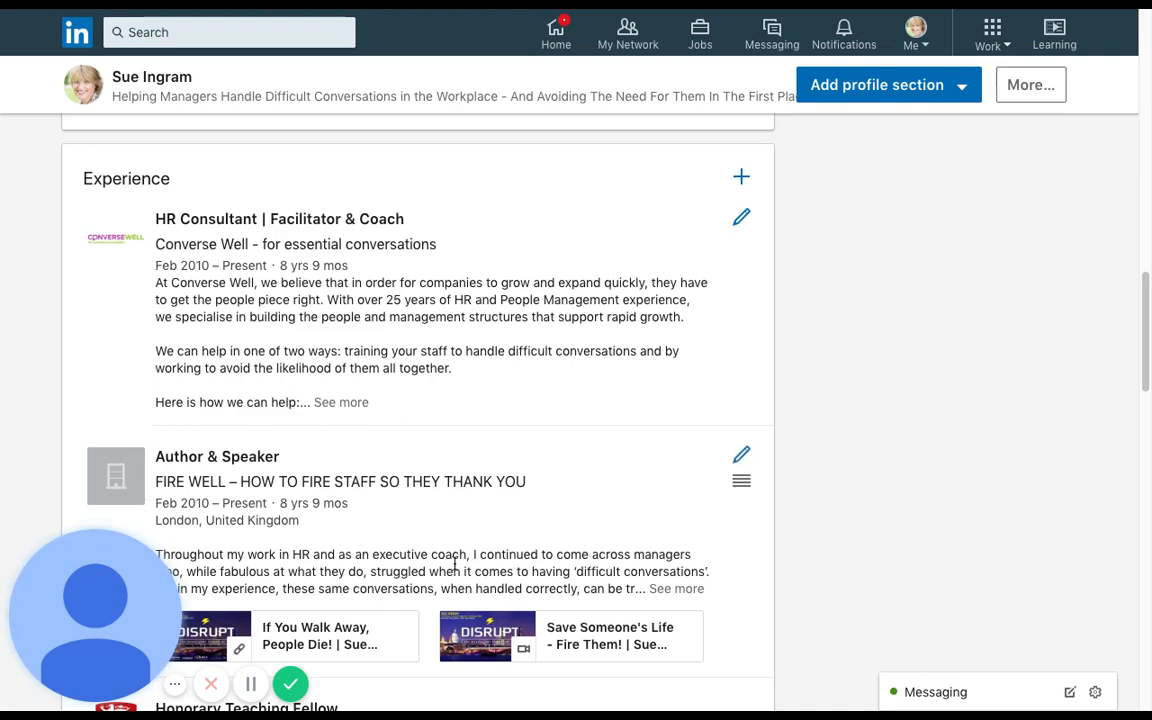
{"action": "scroll", "scroll_direction": "down", "scroll_amount": 3}
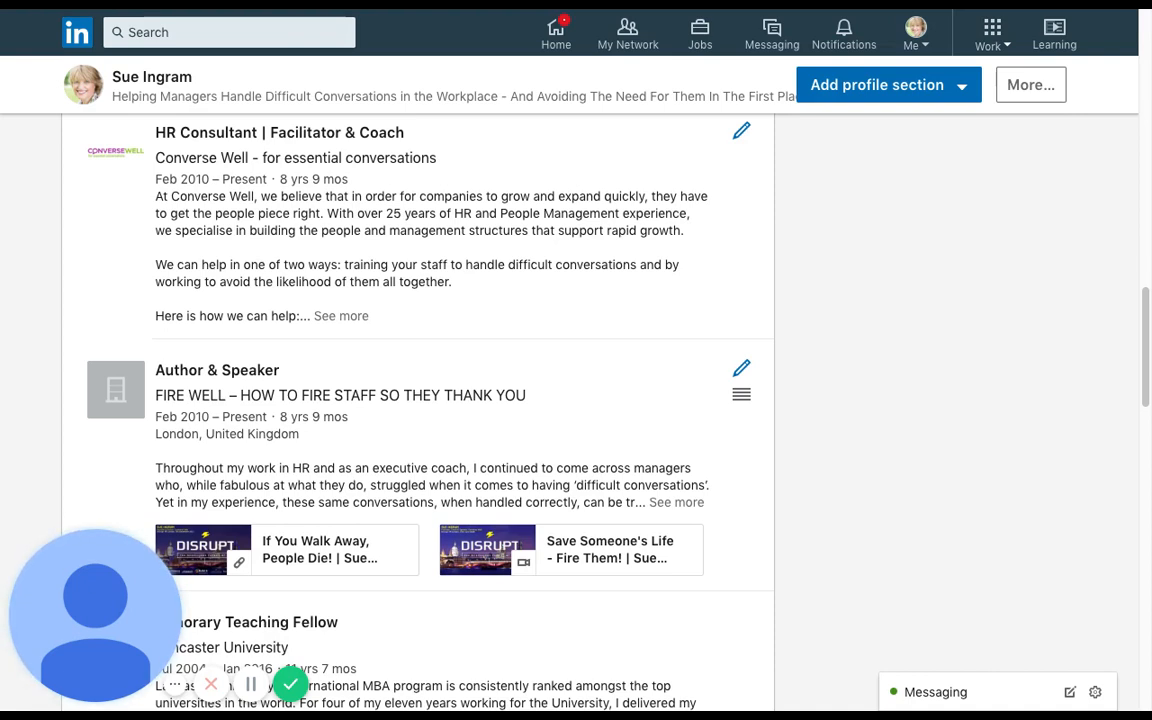
{"action": "scroll", "scroll_direction": "down", "scroll_amount": 3}
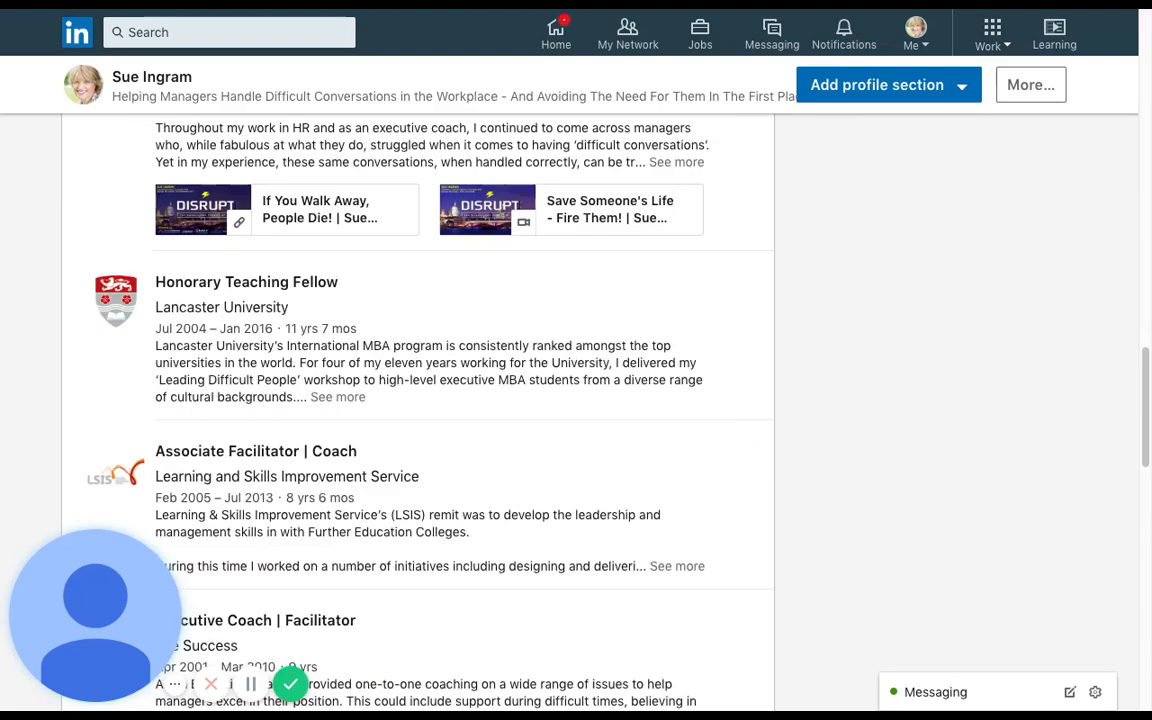
{"action": "scroll", "scroll_direction": "down", "scroll_amount": 3}
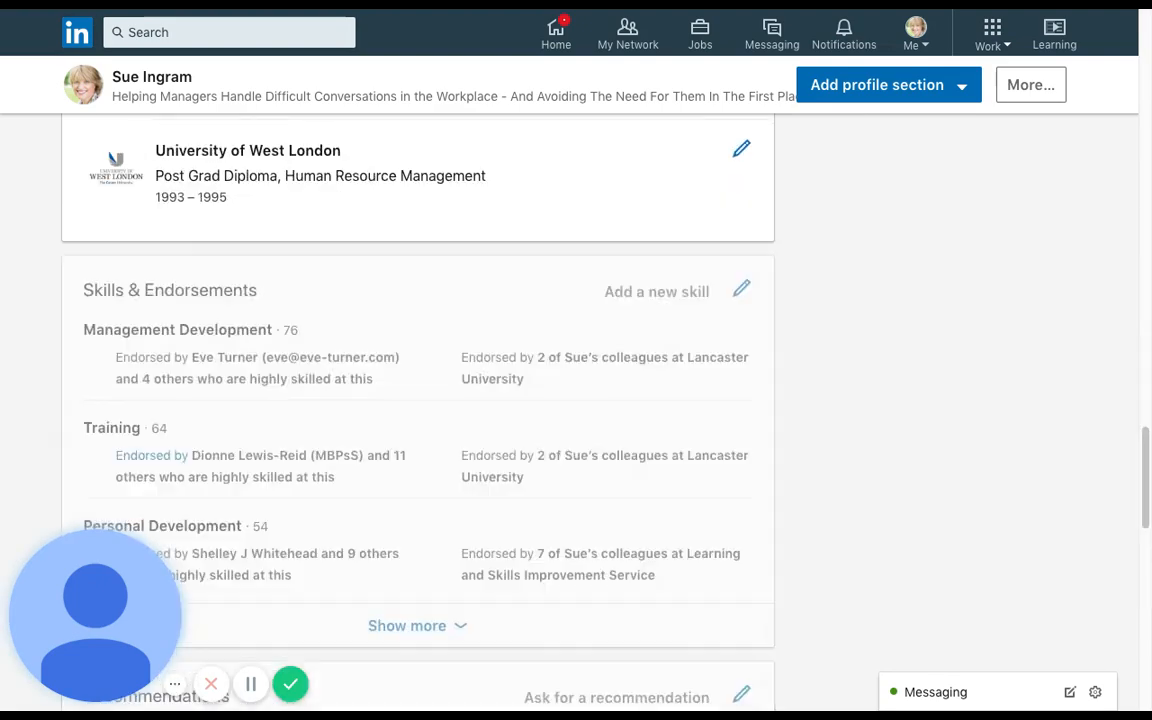
{"action": "scroll", "scroll_direction": "down", "scroll_amount": 3}
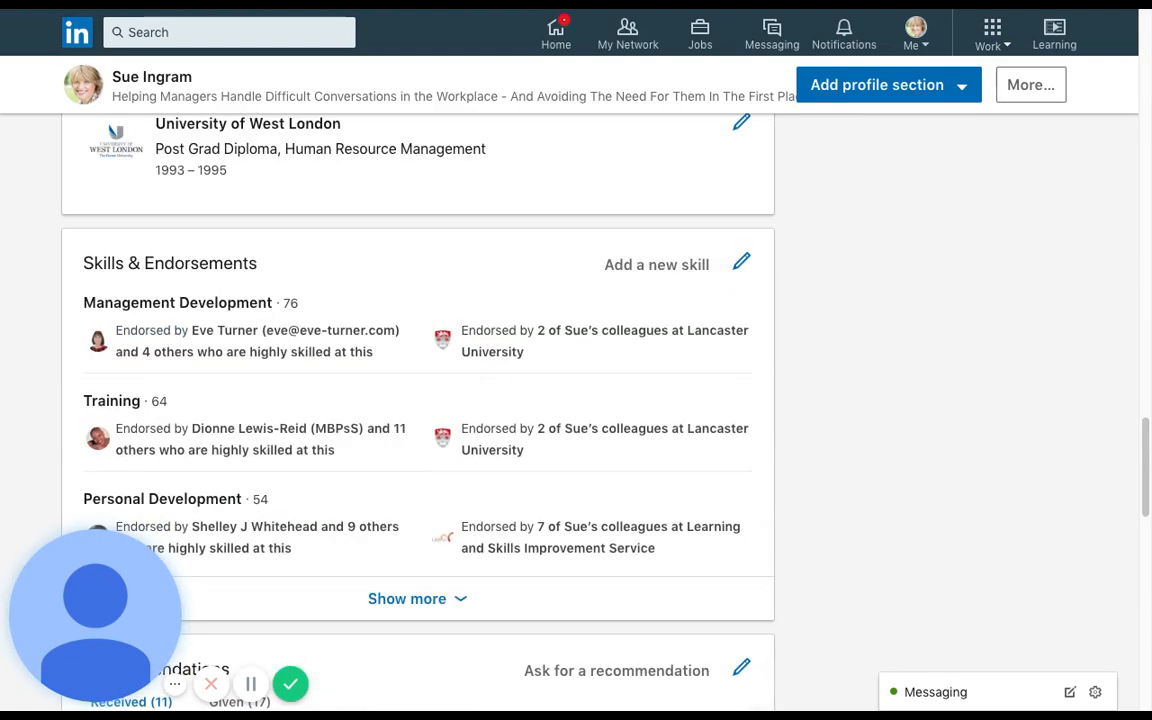
{"action": "scroll", "scroll_direction": "down", "scroll_amount": 3}
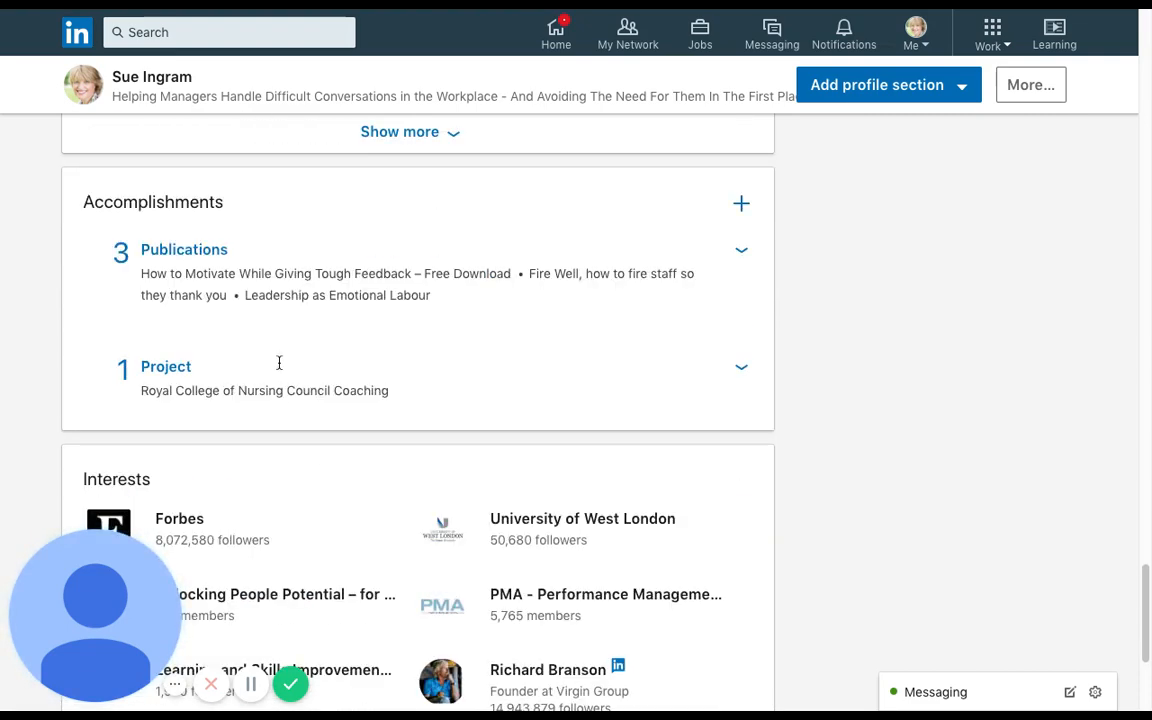
{"action": "mouse_move", "coordinate": [124, 236]}
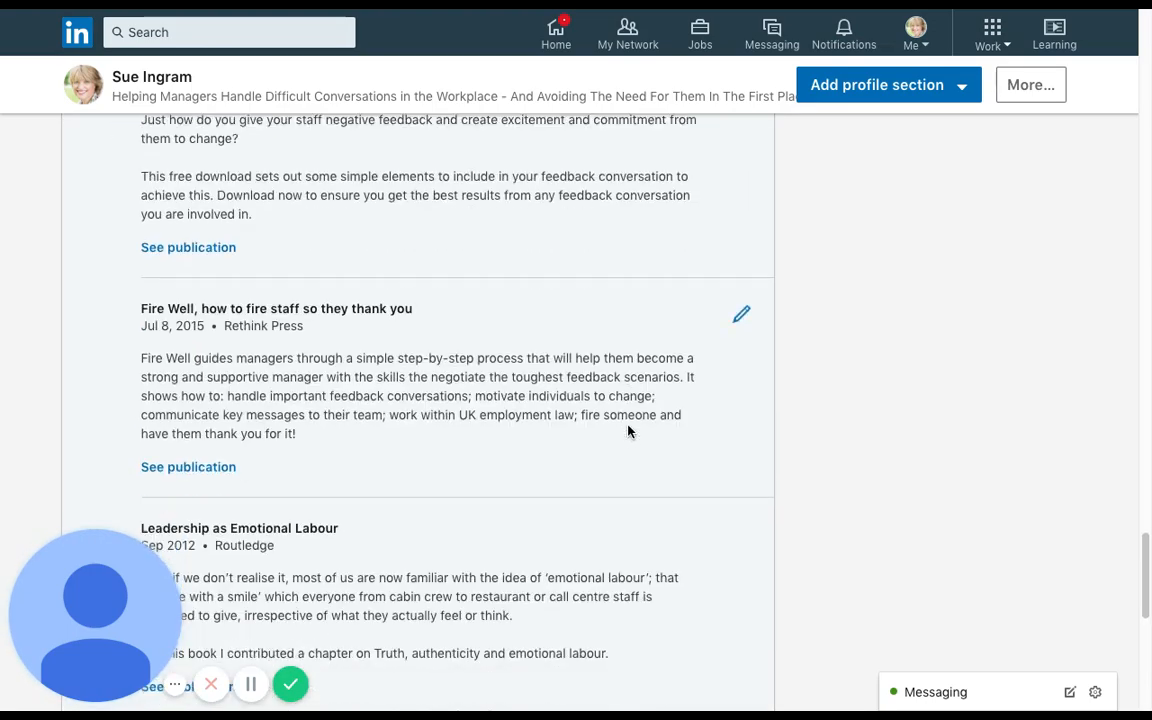
{"action": "scroll", "scroll_direction": "down", "scroll_amount": 3}
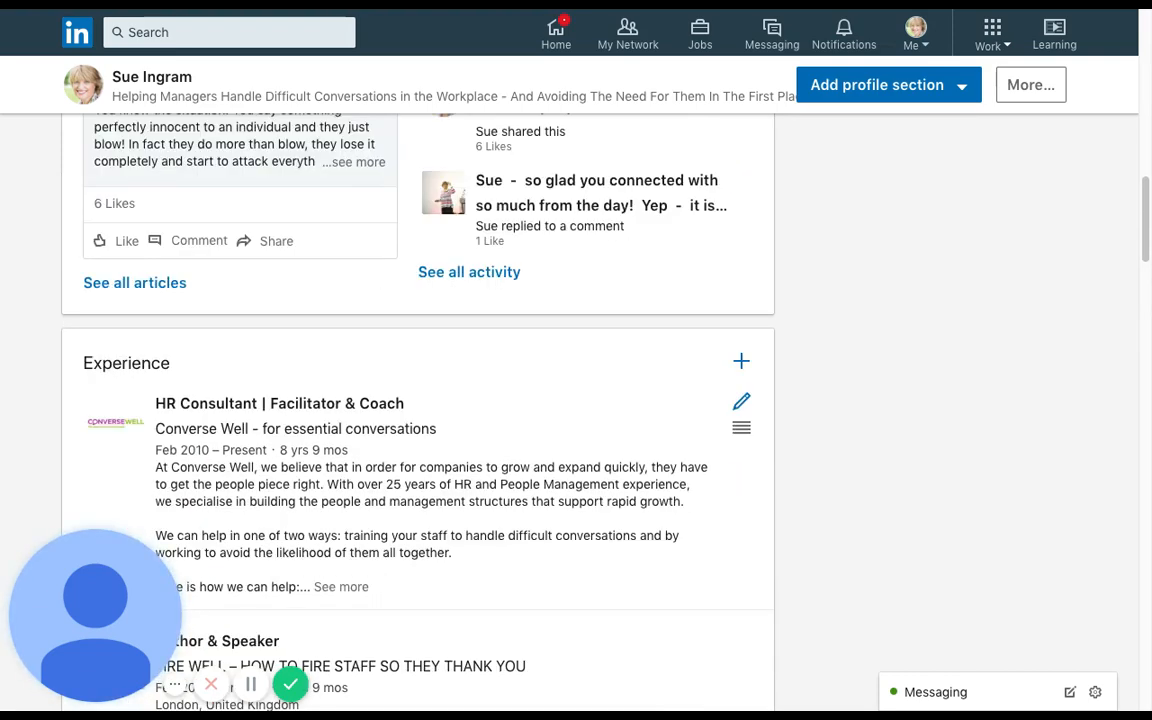
{"action": "scroll", "scroll_direction": "down", "scroll_amount": 3}
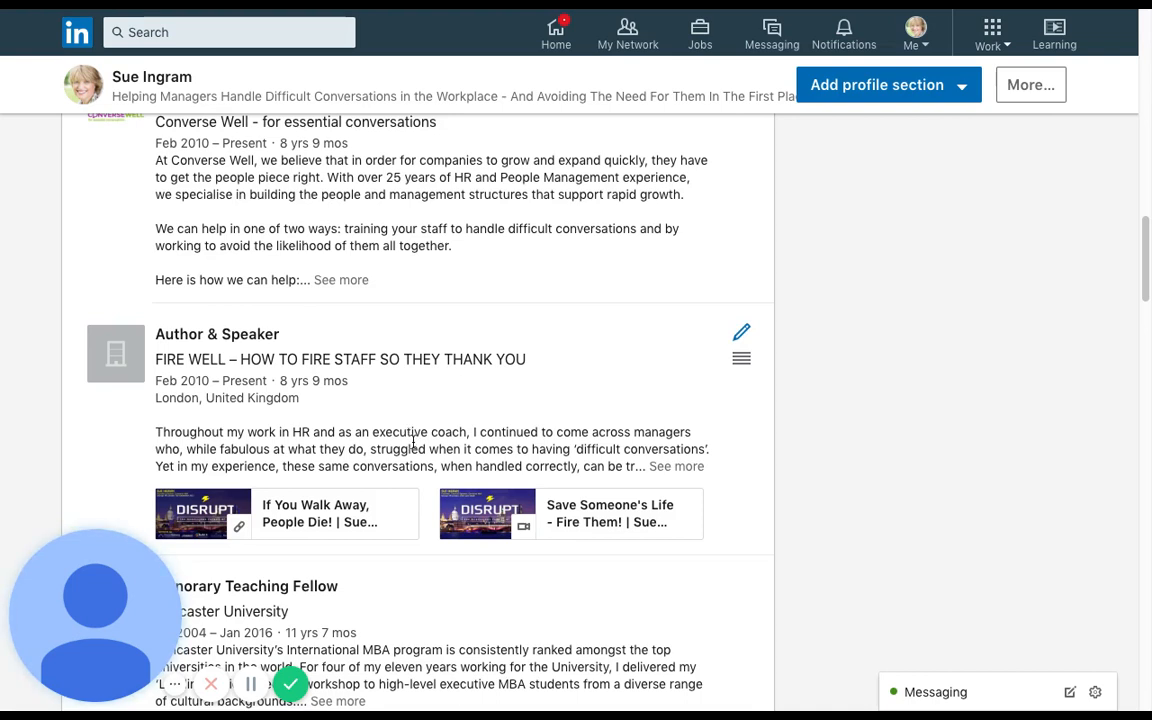
{"action": "mouse_move", "coordinate": [358, 388]}
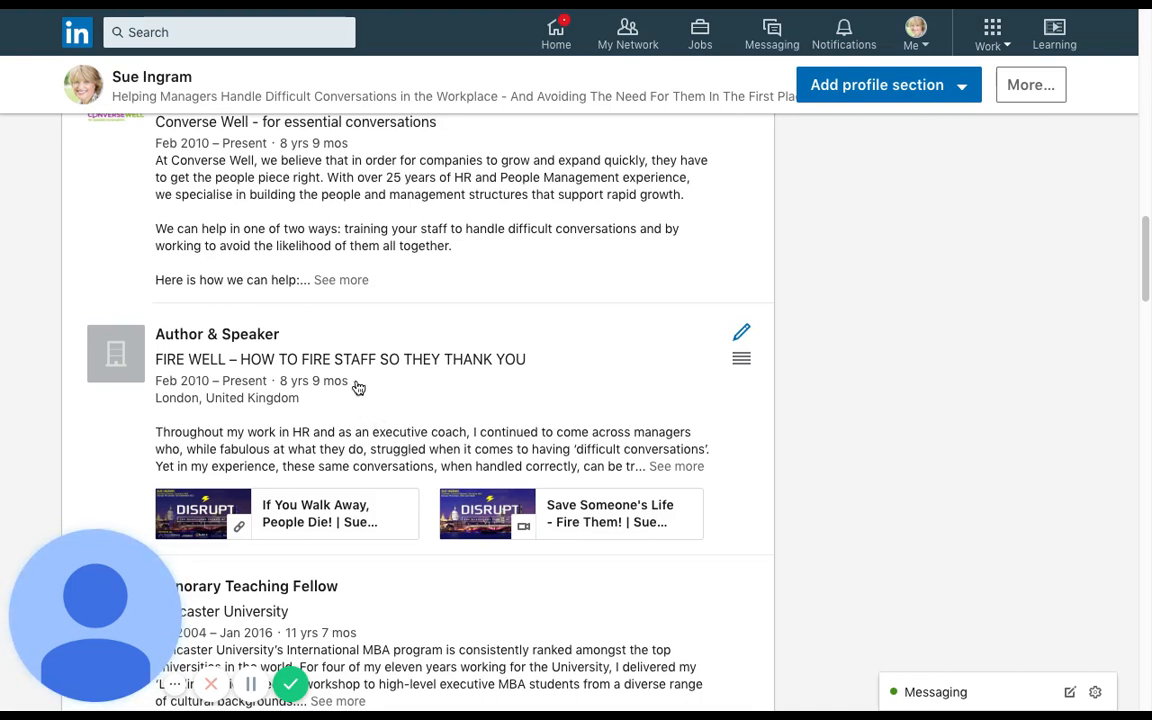
{"action": "mouse_move", "coordinate": [364, 398]}
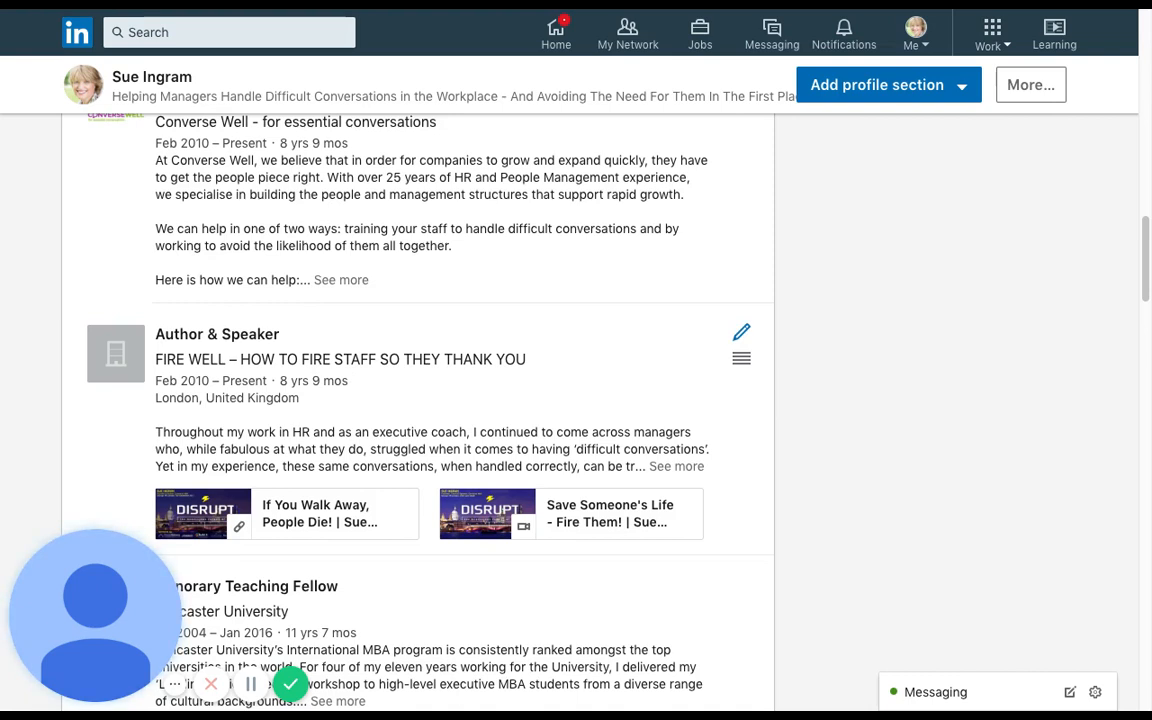
{"action": "mouse_move", "coordinate": [382, 420]}
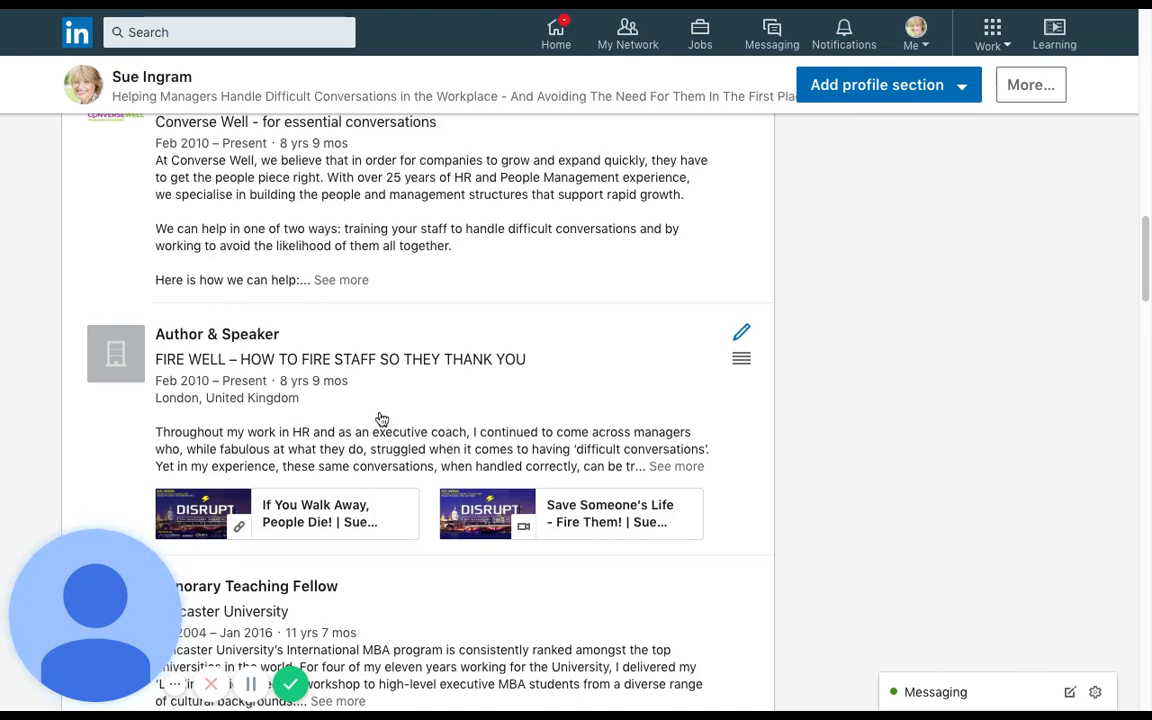
{"action": "scroll", "scroll_direction": "down", "scroll_amount": 3}
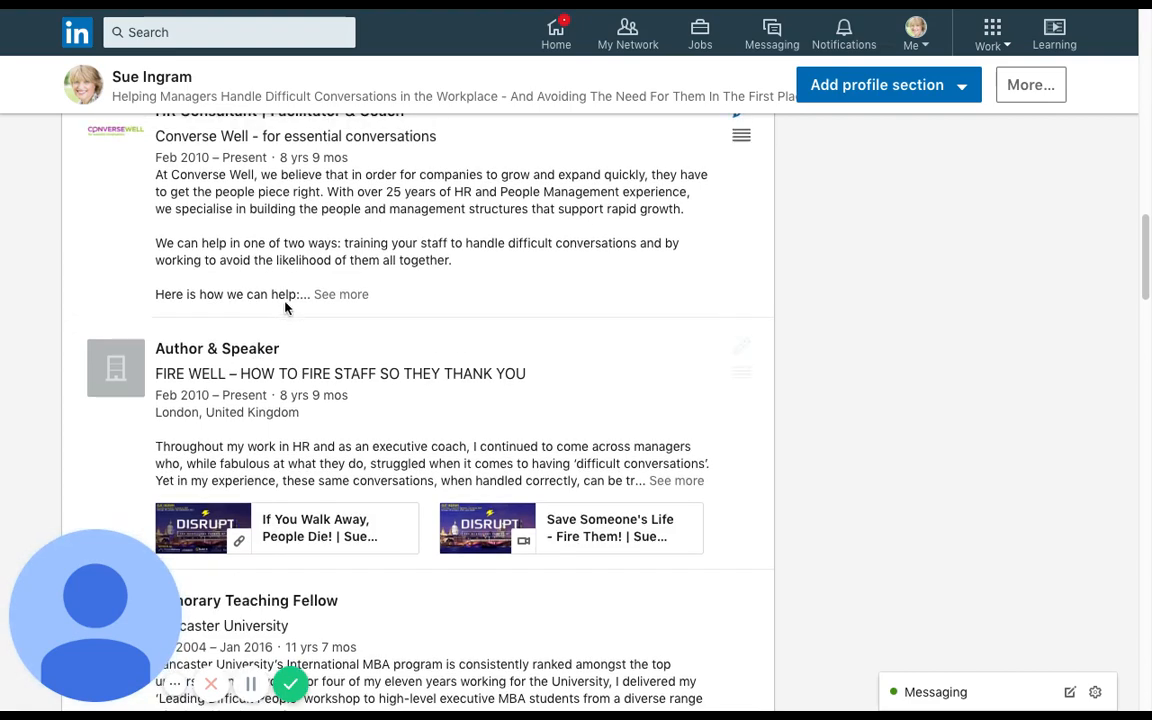
{"action": "scroll", "scroll_direction": "down", "scroll_amount": 3}
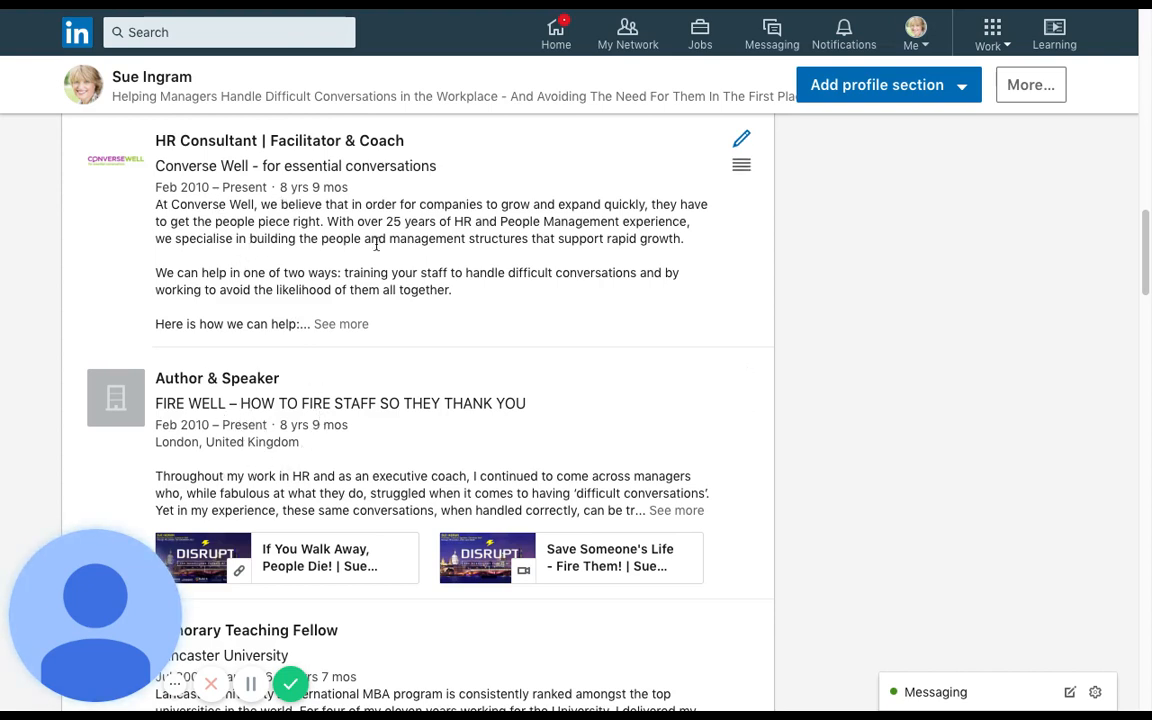
{"action": "mouse_move", "coordinate": [244, 344]}
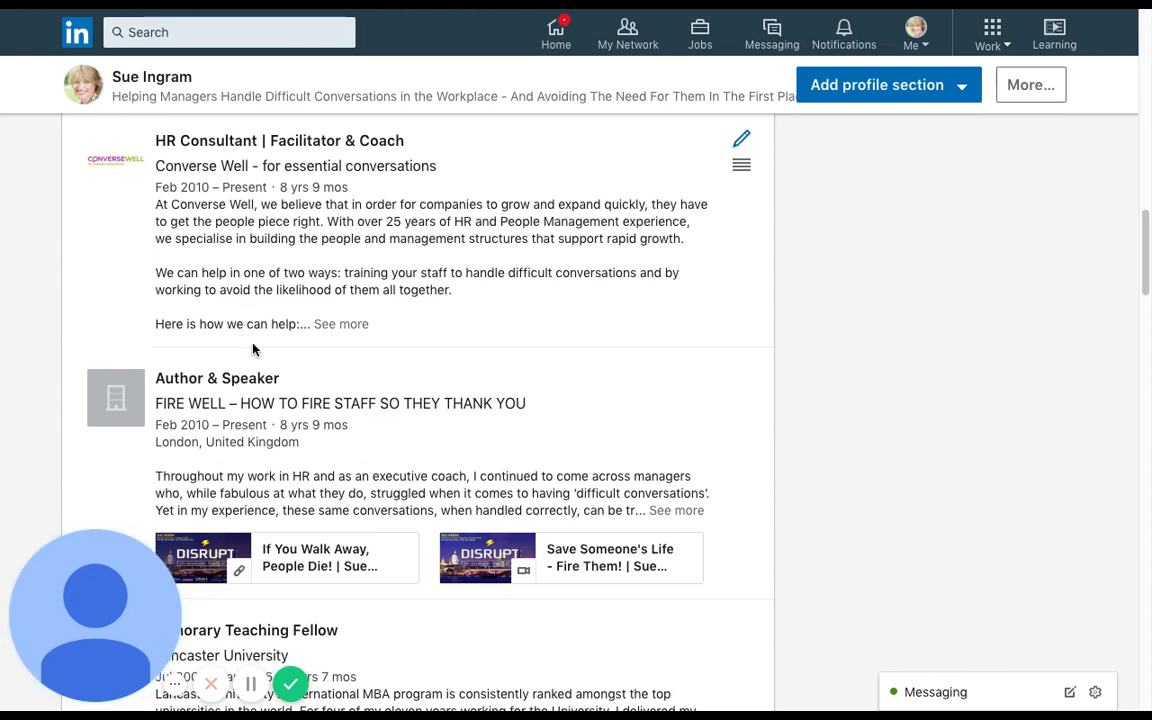
{"action": "mouse_move", "coordinate": [232, 312]}
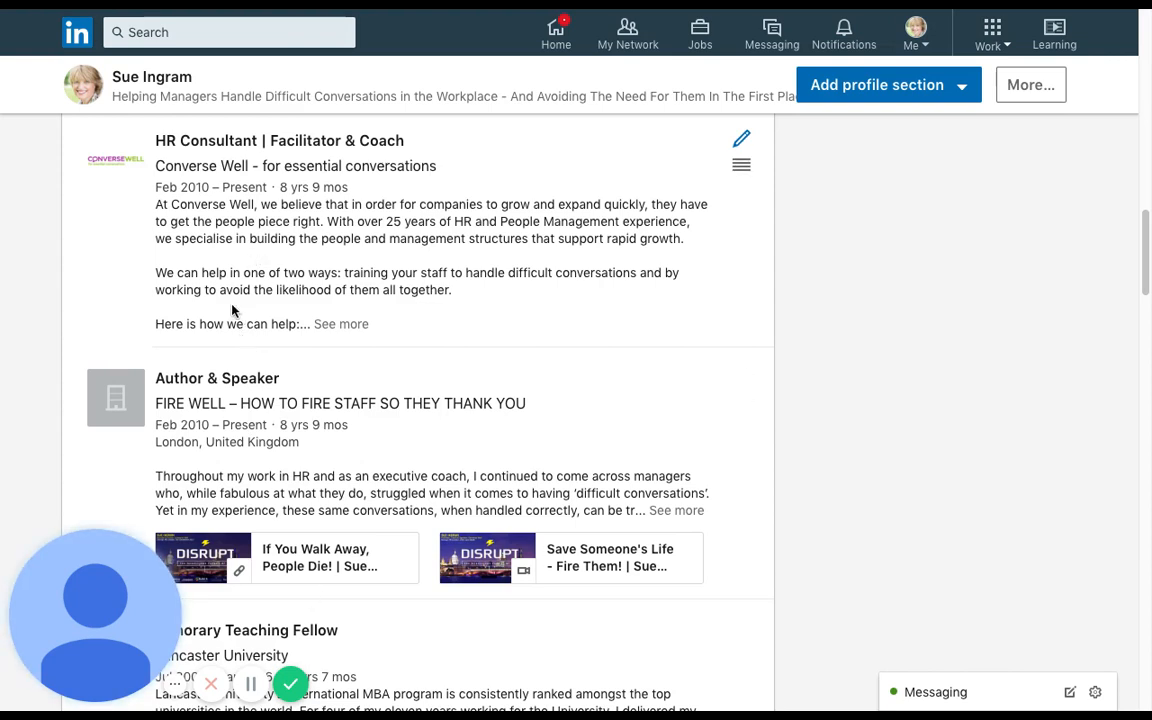
{"action": "mouse_move", "coordinate": [150, 248]}
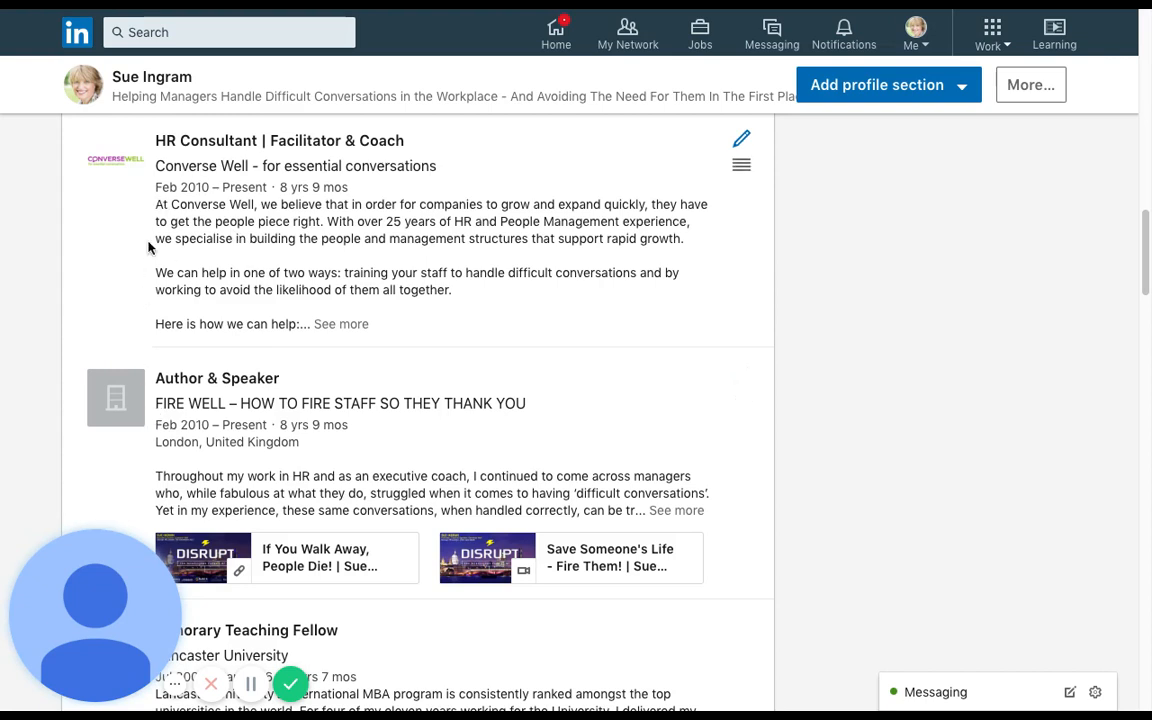